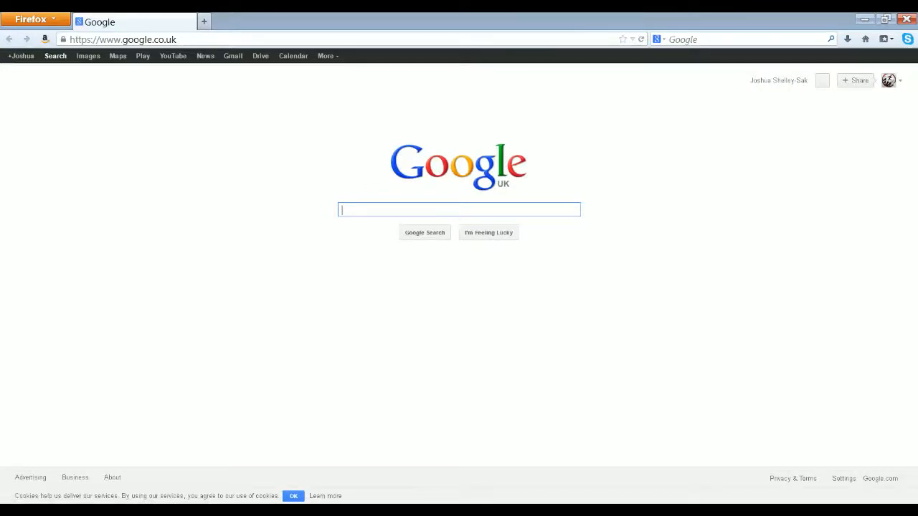
mouse_move(380, 239)
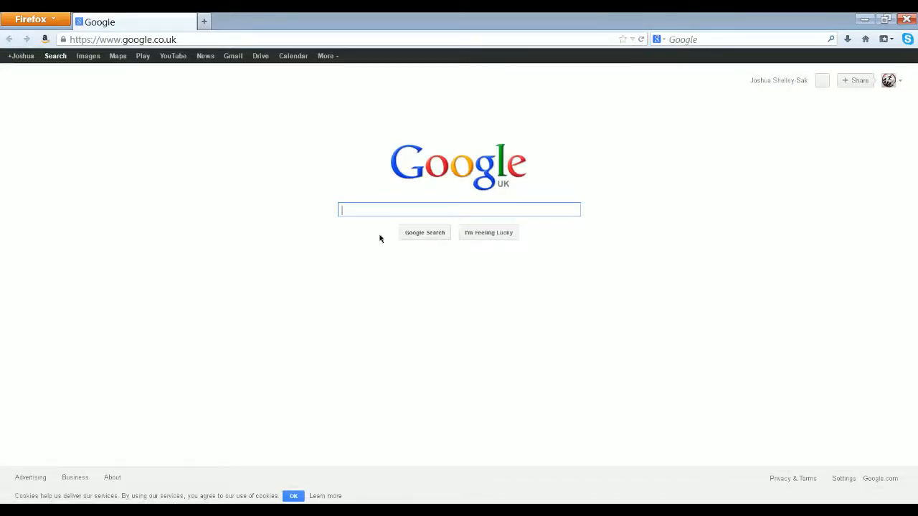
- Search for CraftBukkit and save the 1.5.2-R0.1 beta build jar from dl.bukkit.org
type("crafthost.us")
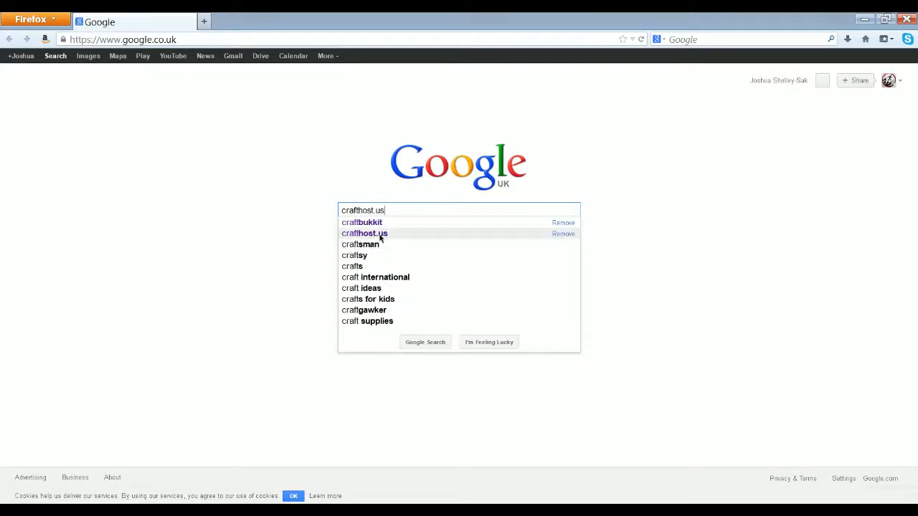
left_click(361, 223)
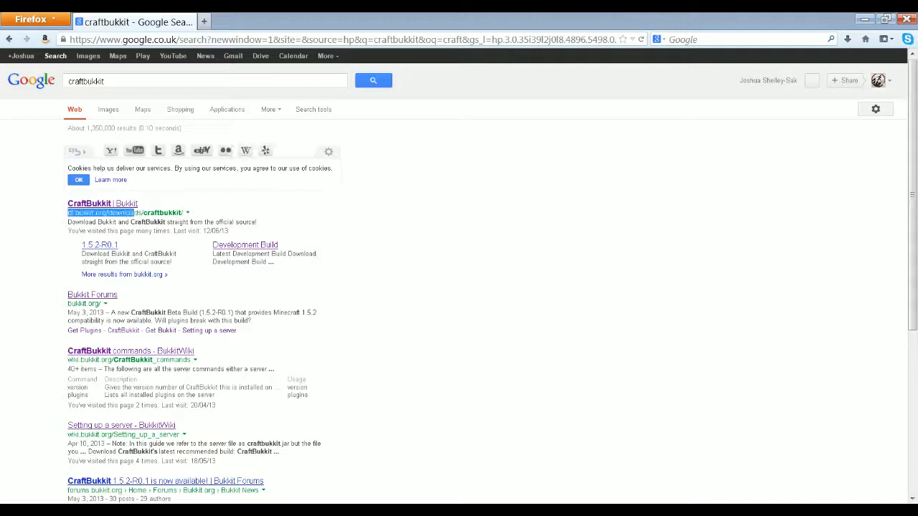
left_click(101, 204)
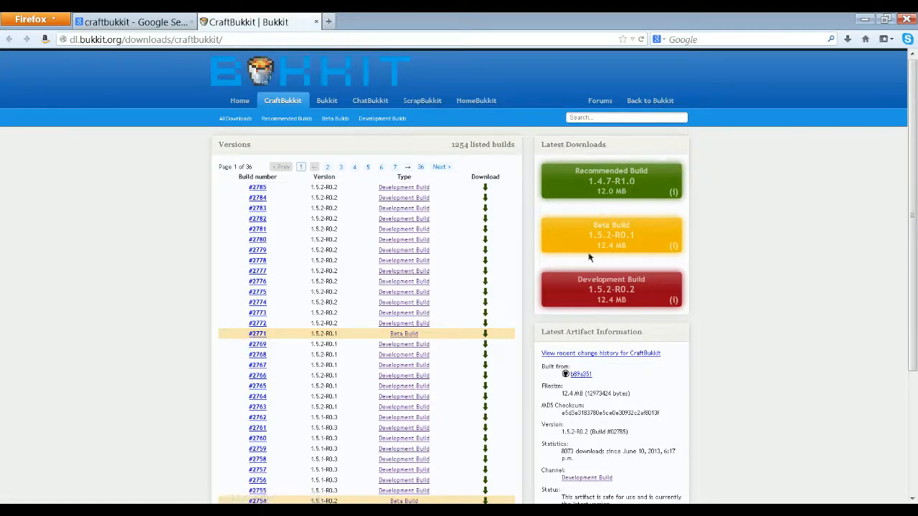
mouse_move(621, 235)
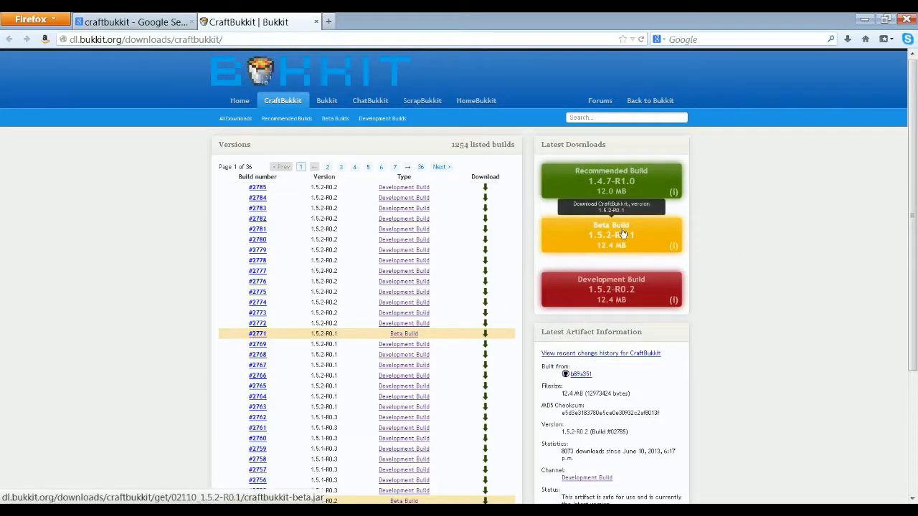
mouse_move(609, 297)
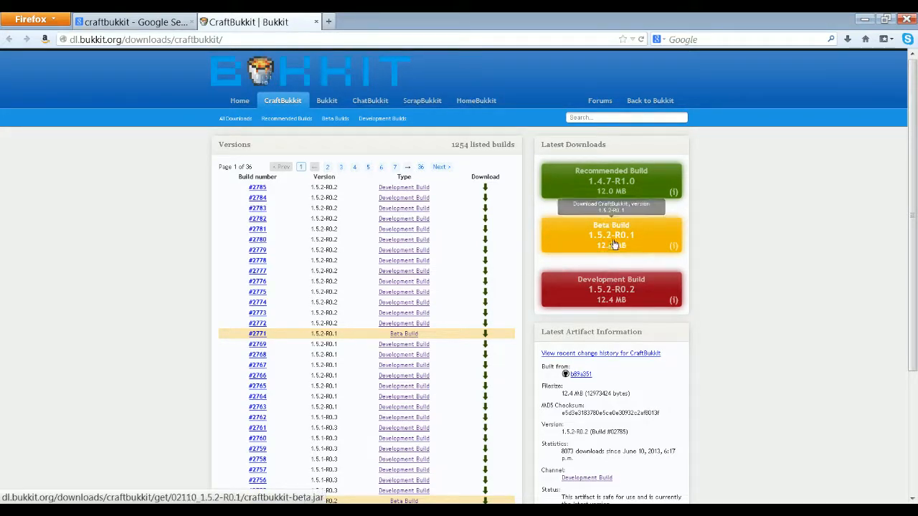
left_click(610, 236)
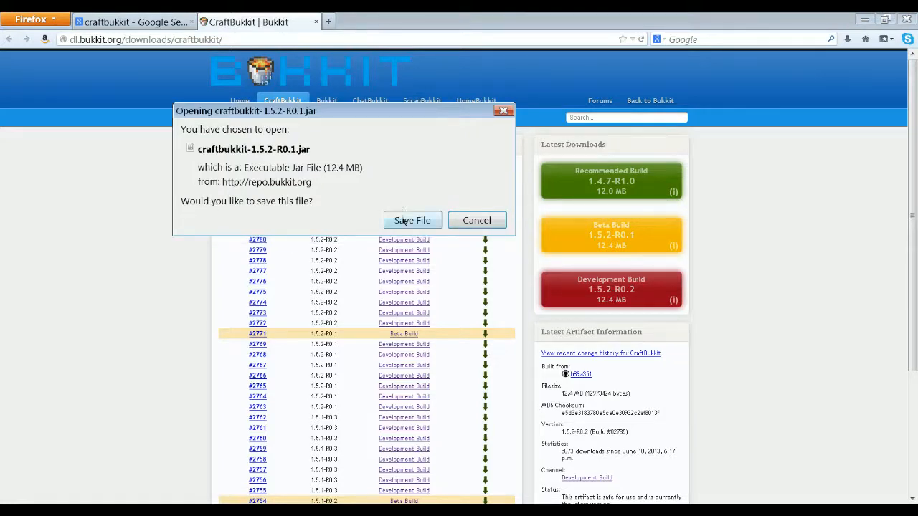
left_click(476, 220)
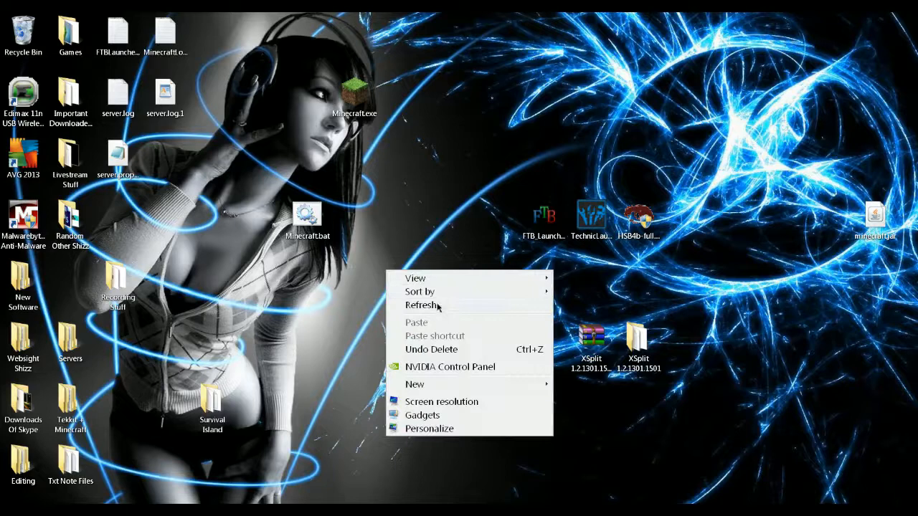
- Add a new desktop folder named 'Server' and open it in Explorer
left_click(415, 384)
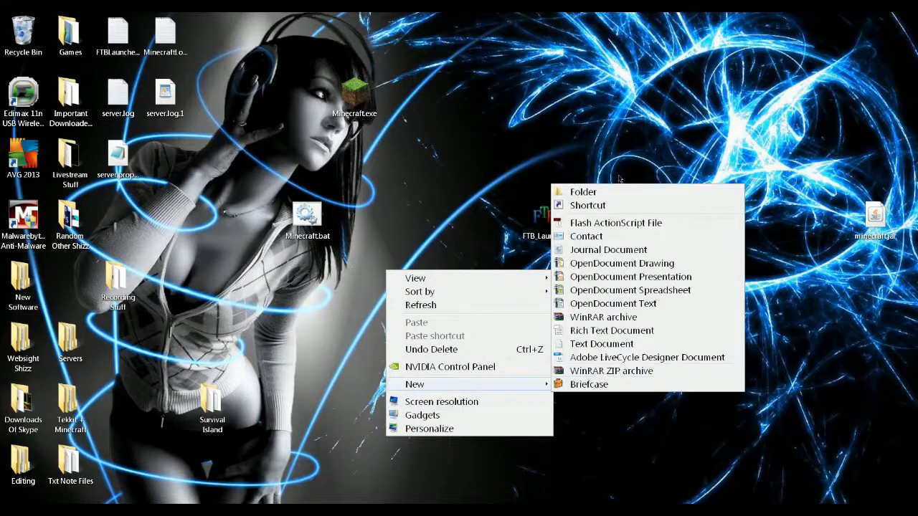
left_click(582, 191)
type("Server")
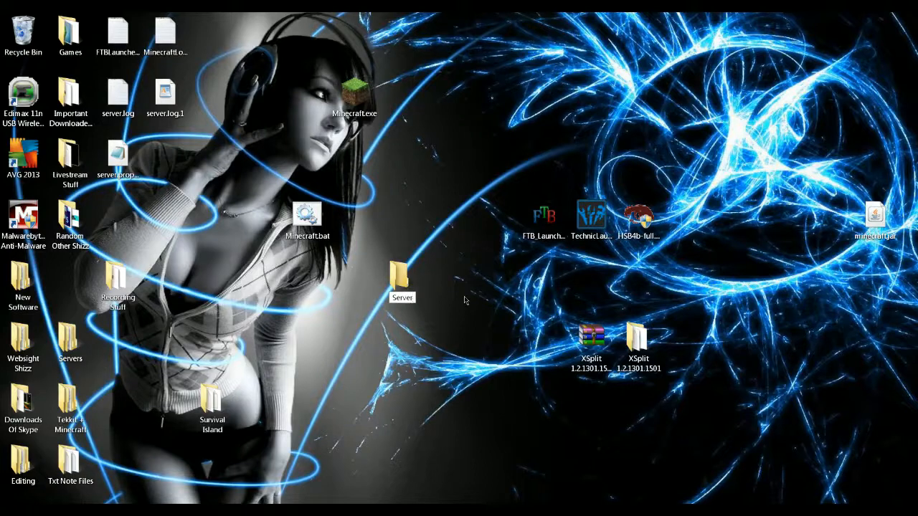
left_click(401, 281)
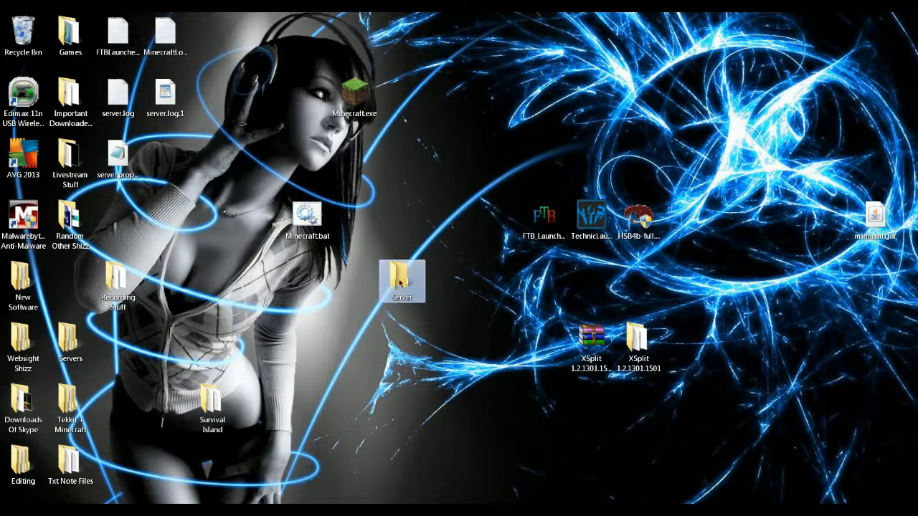
double_click(401, 279)
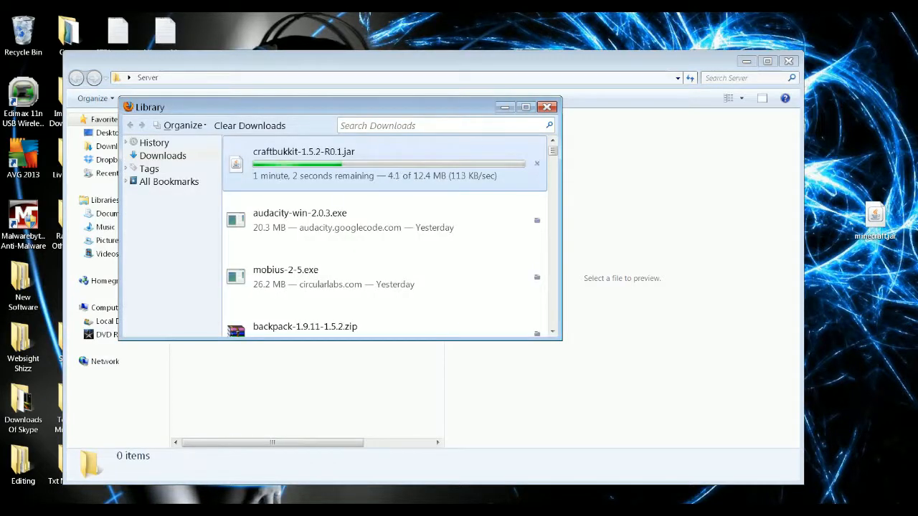
- Close the Downloads library, then create a blank text document in Server and open it
left_click(547, 107)
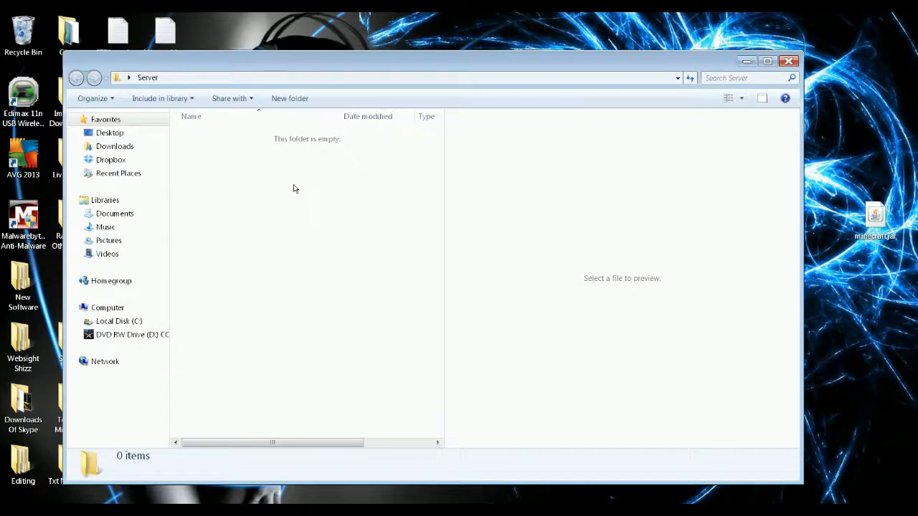
right_click(292, 189)
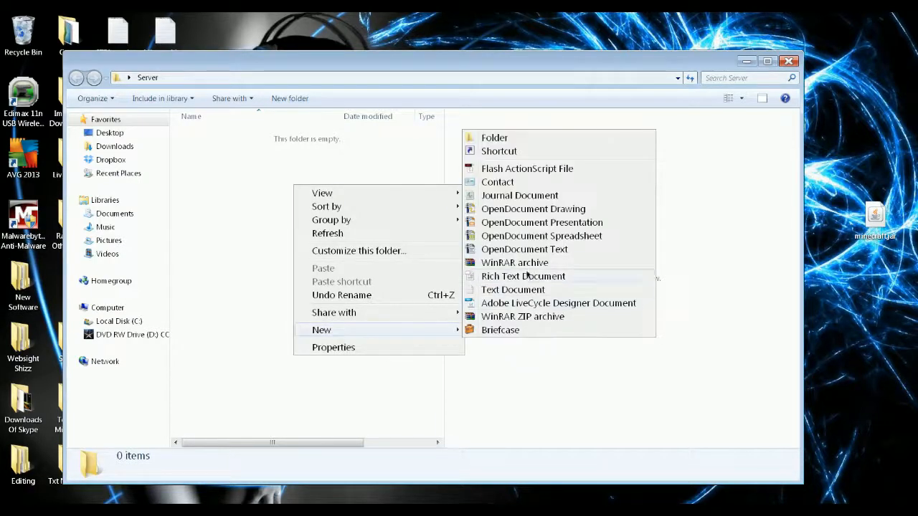
left_click(512, 288)
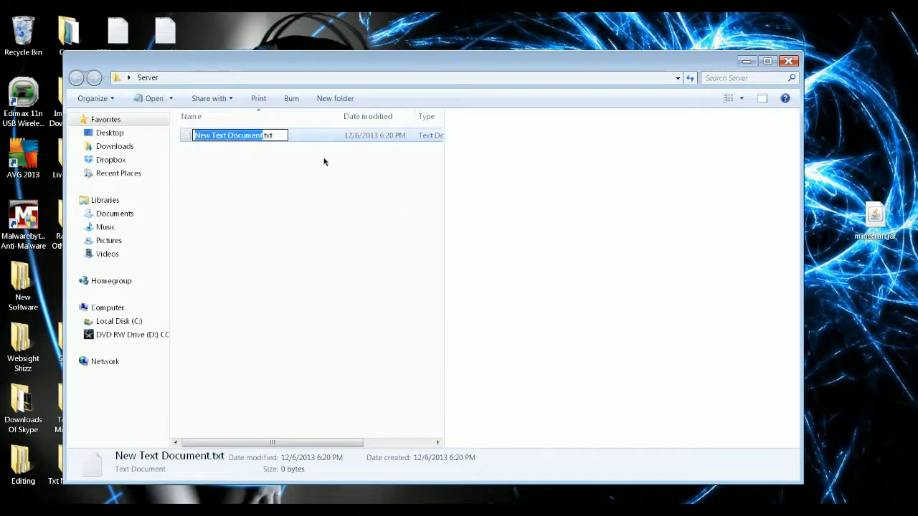
double_click(233, 135)
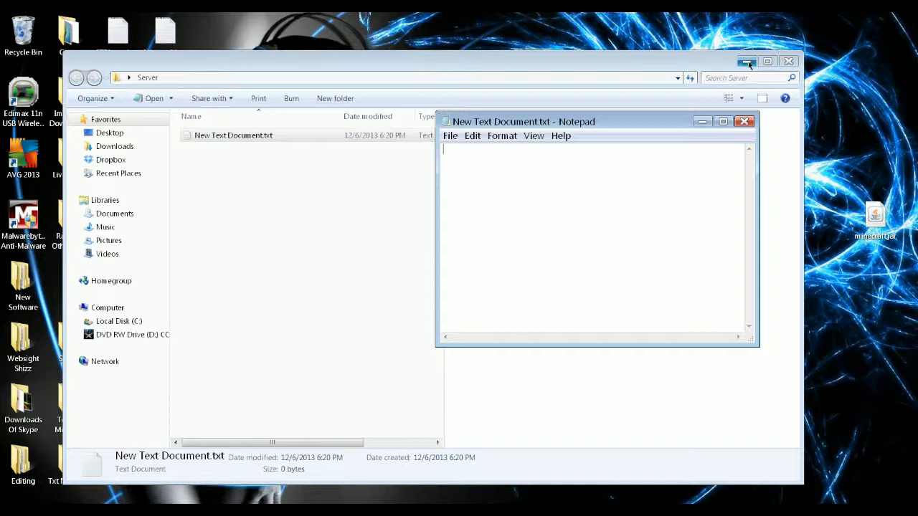
mouse_move(747, 61)
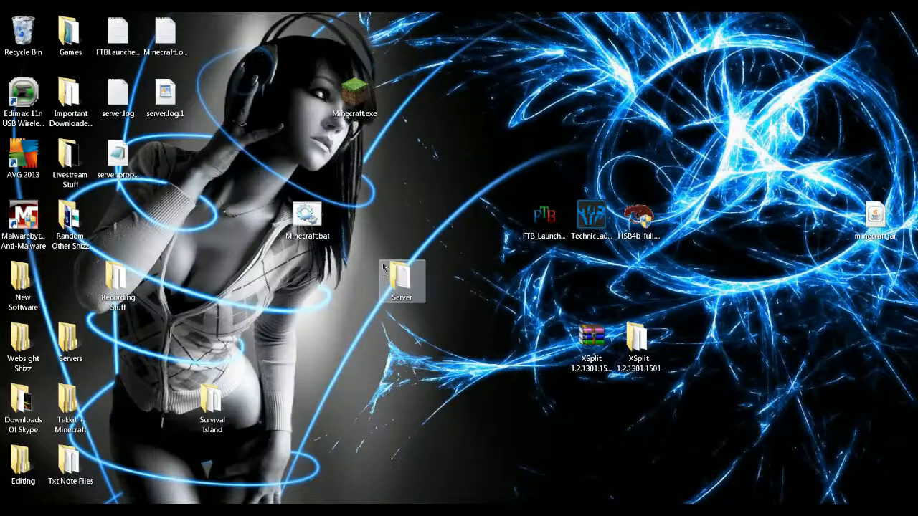
- Open Servers > Hotcraft-MC and select start.bat's java launch command in Notepad
left_click(70, 341)
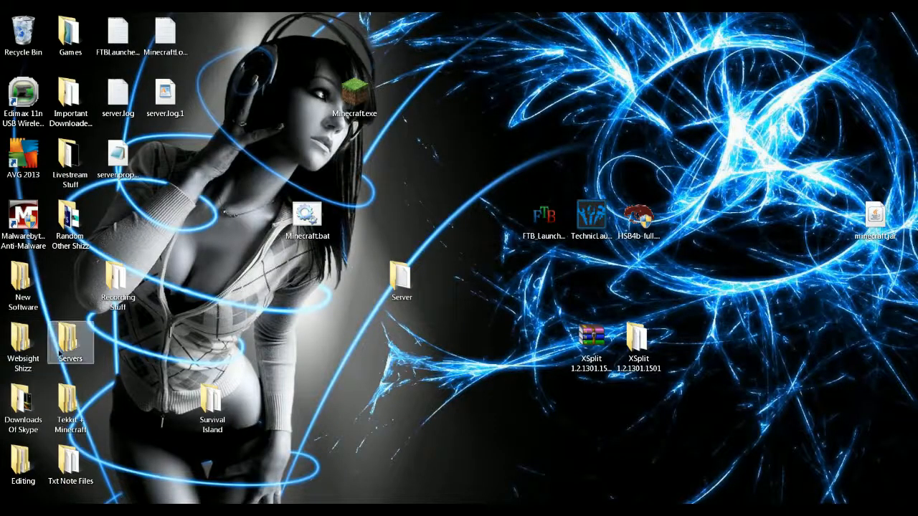
double_click(70, 344)
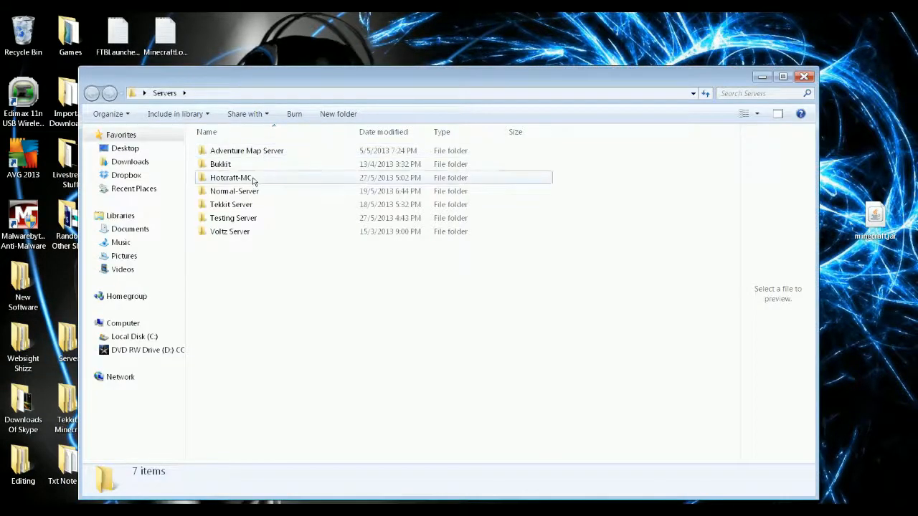
double_click(231, 177)
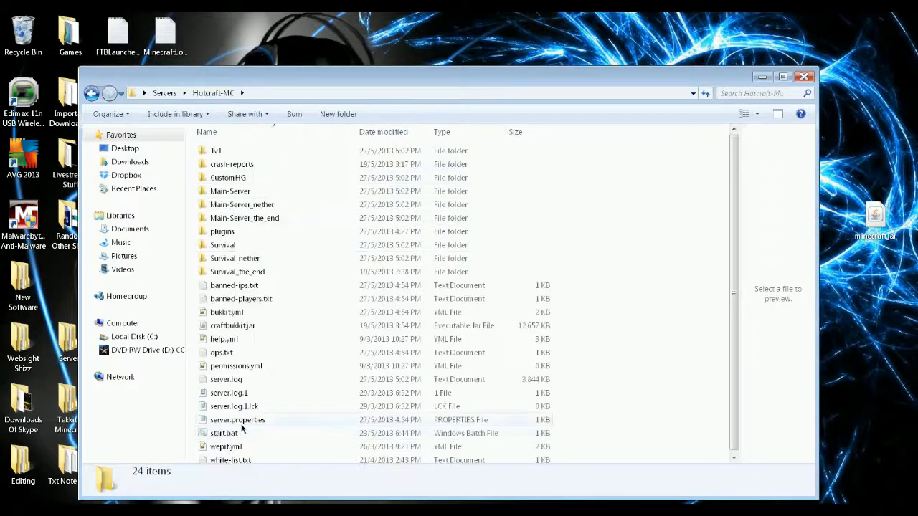
right_click(224, 433)
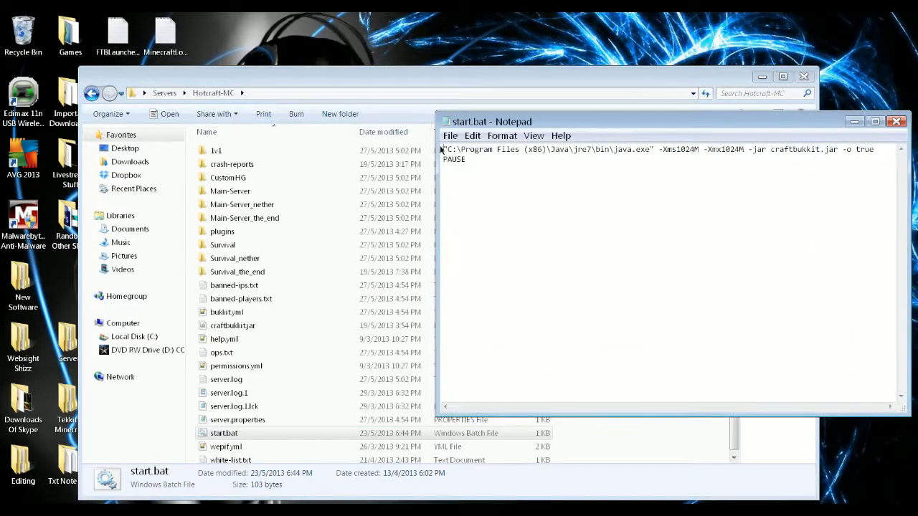
left_click_drag(450, 149, 652, 149)
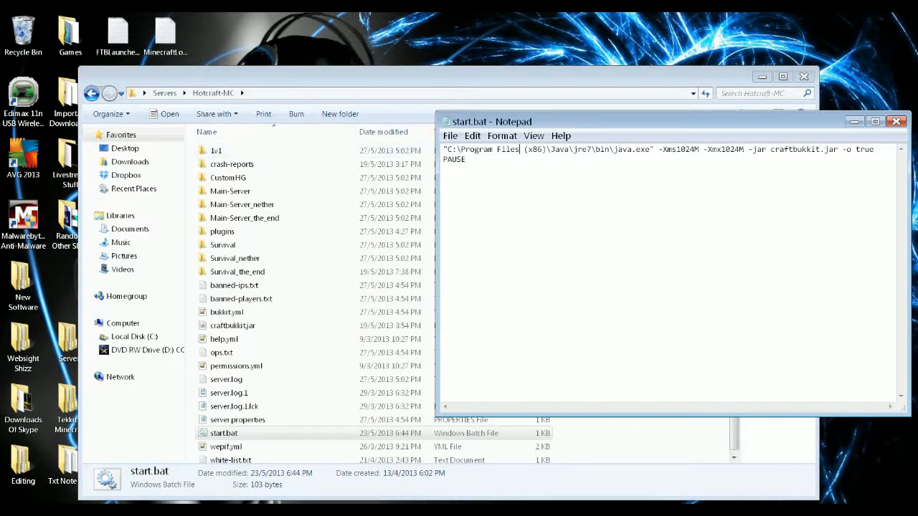
left_click_drag(682, 149, 731, 149)
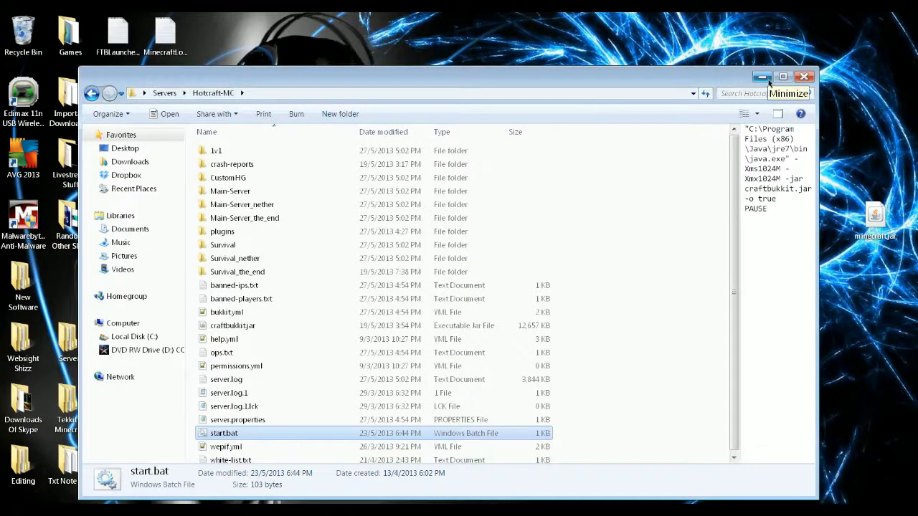
- Enter the java -Xms1024M -Xmx1024M -jar craftbukkit.jar launch command in the new text document
left_click(762, 76)
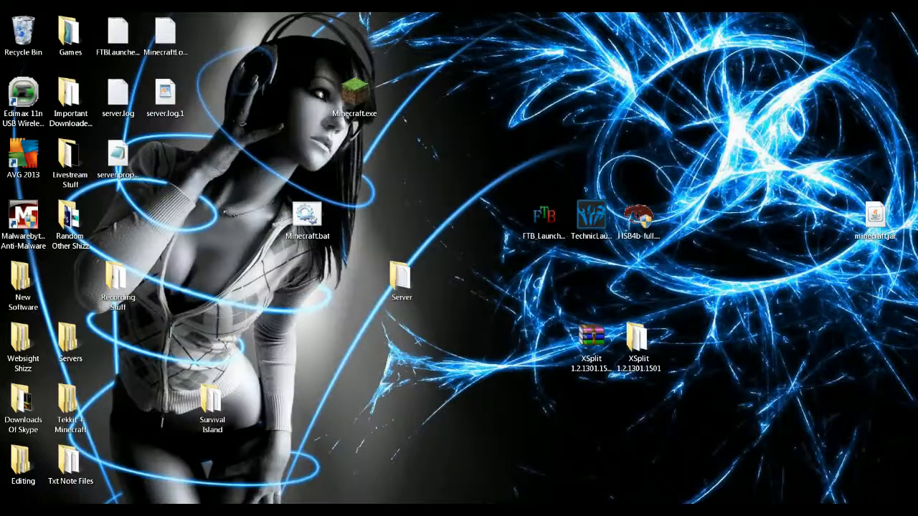
double_click(401, 276)
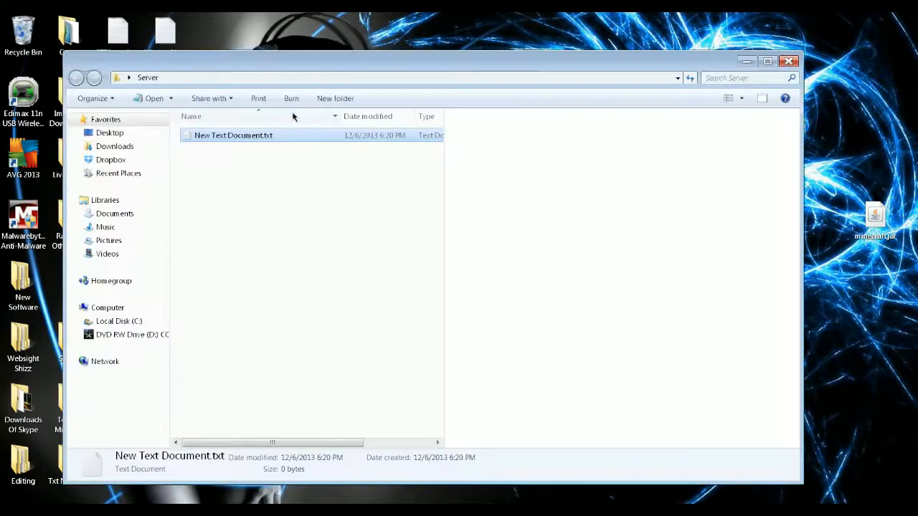
double_click(233, 134)
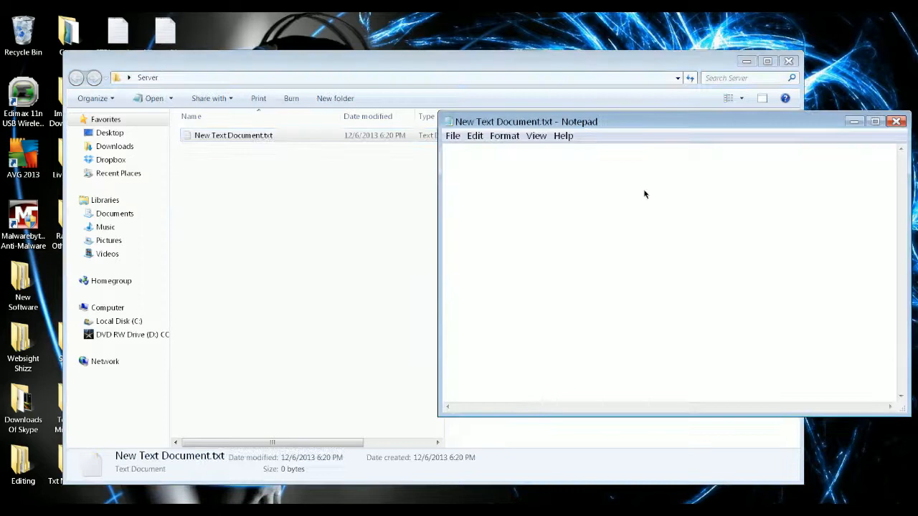
type("\"C:\\Program Files (x86)\\Java\\jre7\\bin\\java.exe\" -Xms1024M -Xmx1024M -jar craftbukkit.jar -o true")
type("PAUSE")
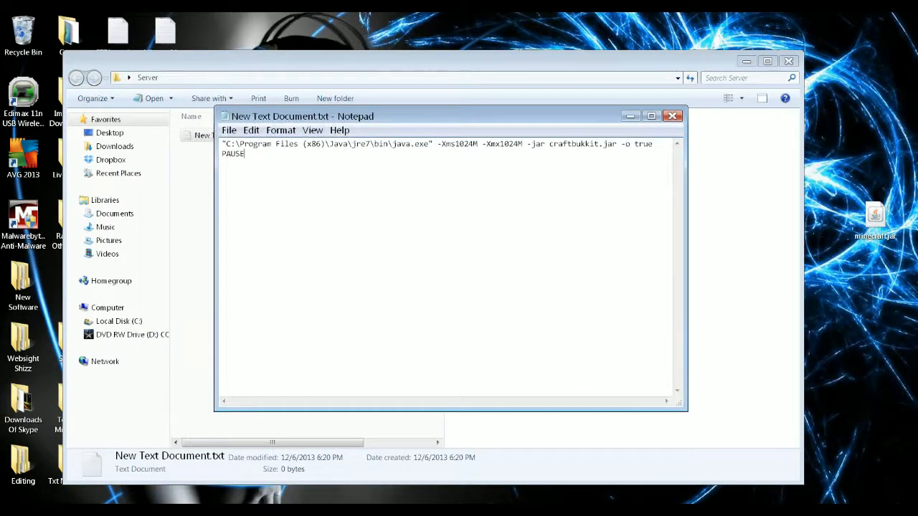
- Save the document as start.bat using the All Files type
left_click(672, 116)
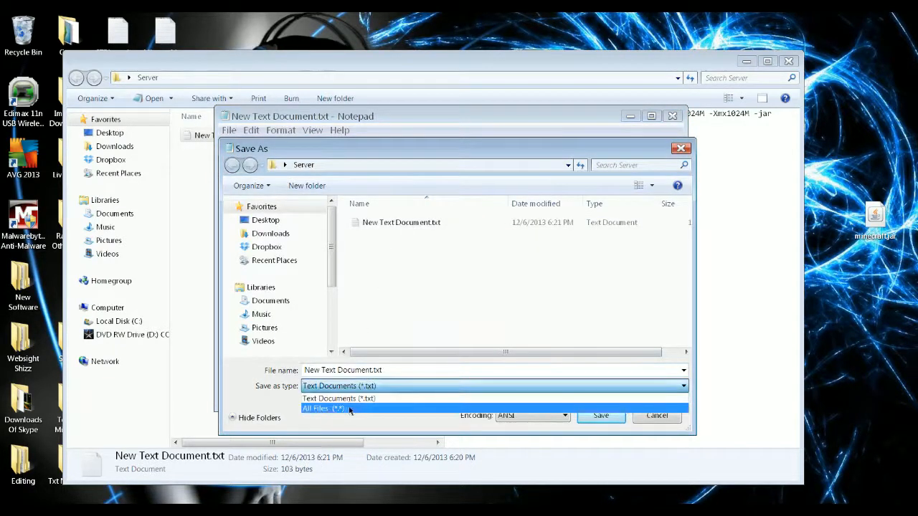
left_click(322, 408)
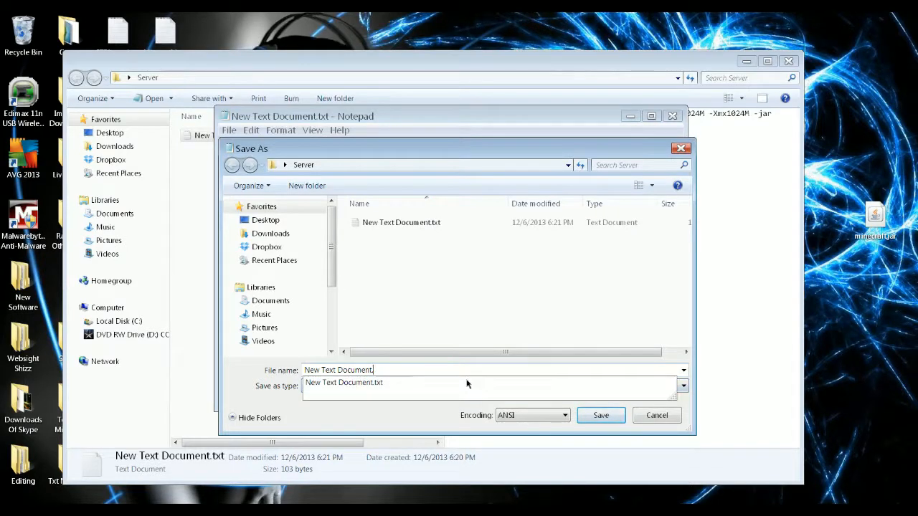
type("start.bat")
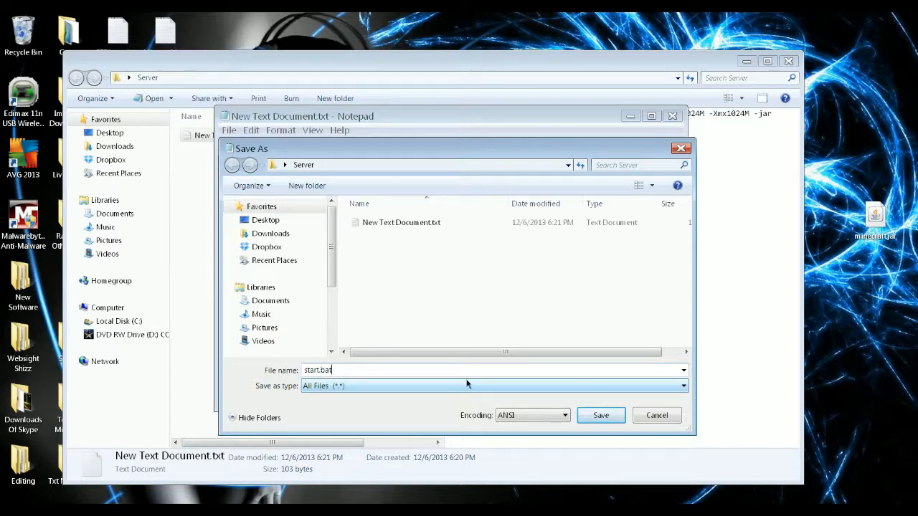
left_click(600, 415)
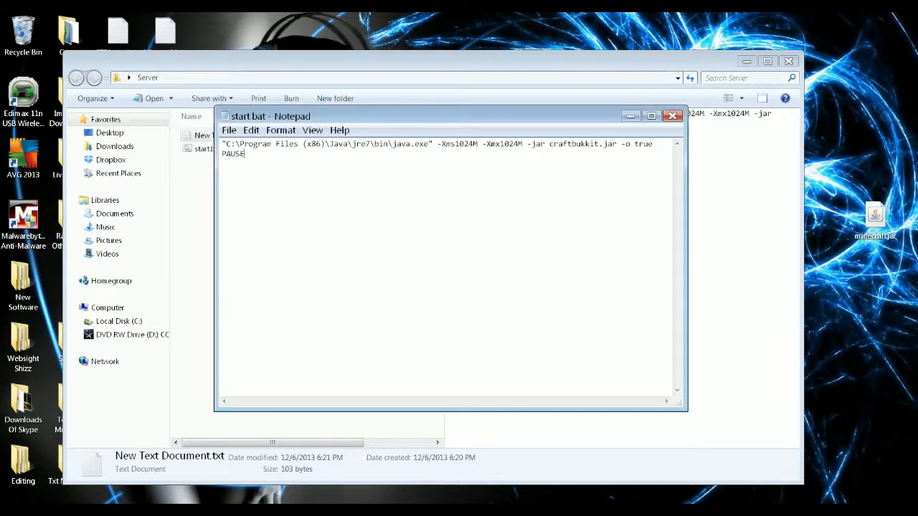
- Move the downloaded craftbukkit-1.5.2-R0.1.jar into Server and rename it craftbukkit.jar
left_click(672, 117)
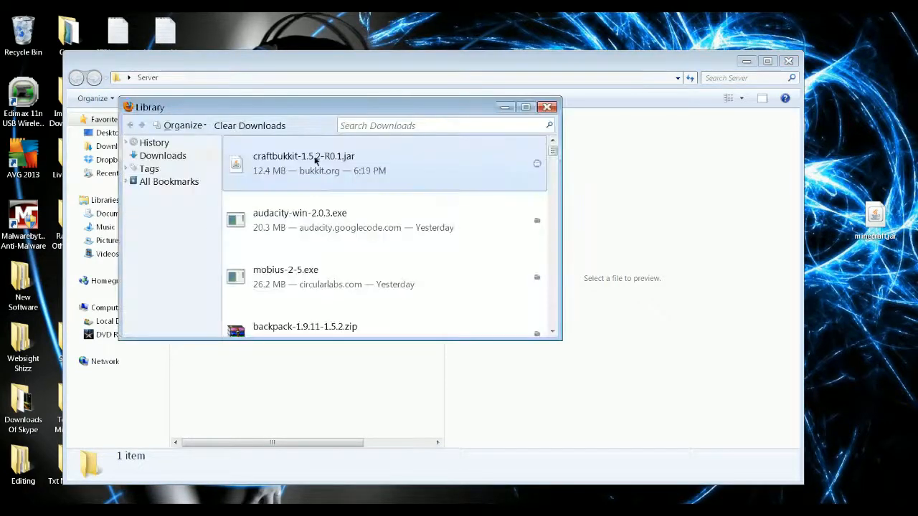
left_click(547, 106)
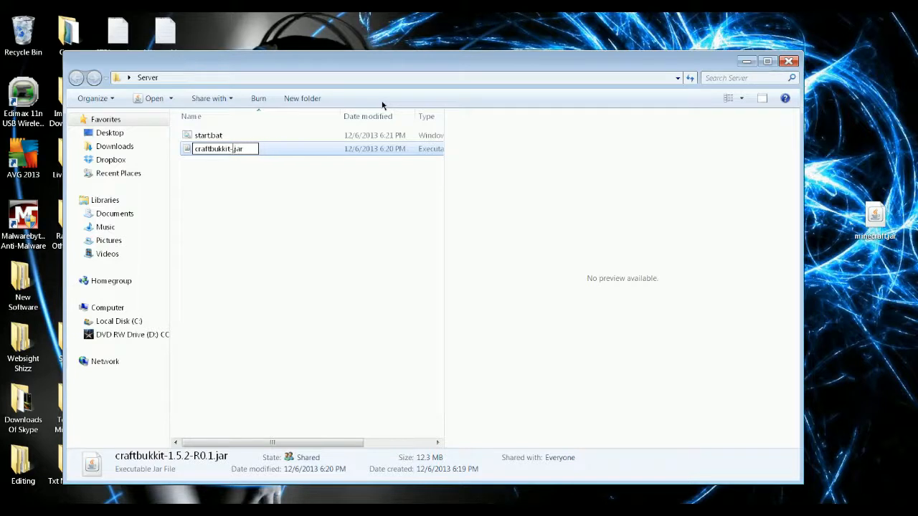
key("enter")
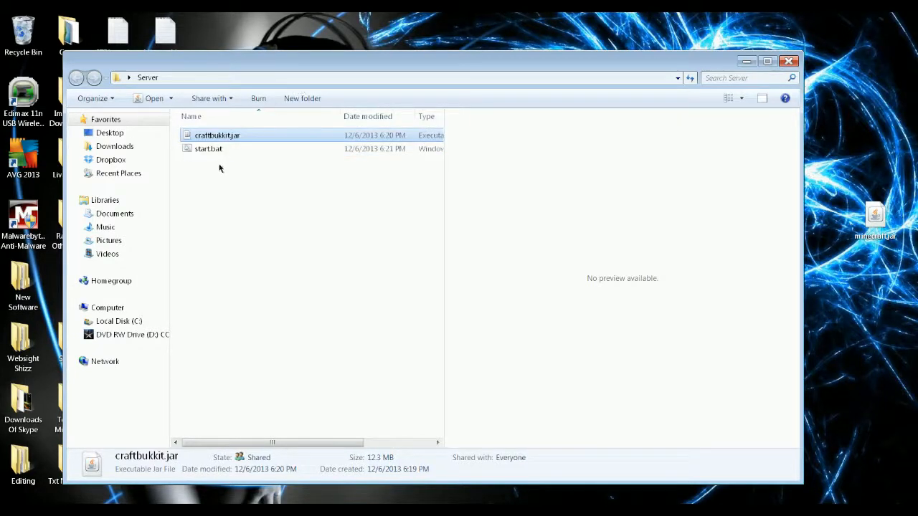
- Run start.bat to launch the server, then open the generated server.properties in Notepad
double_click(209, 149)
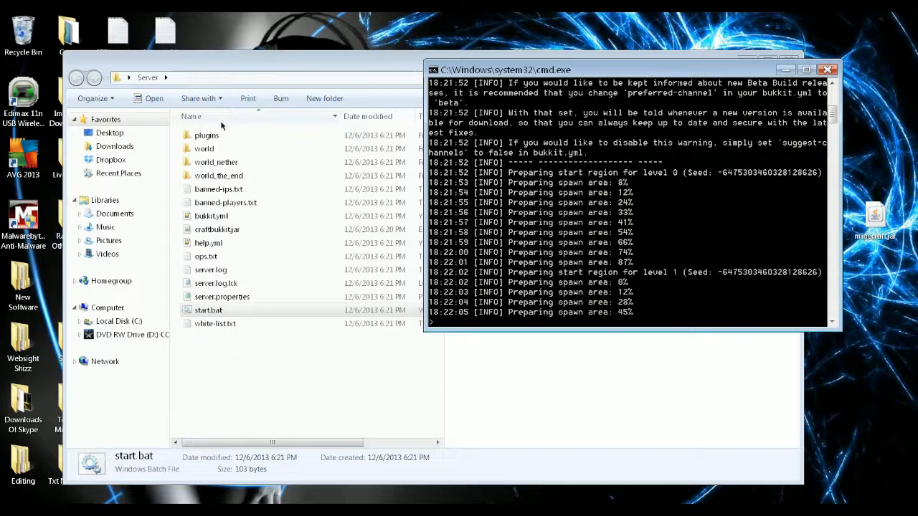
left_click(203, 148)
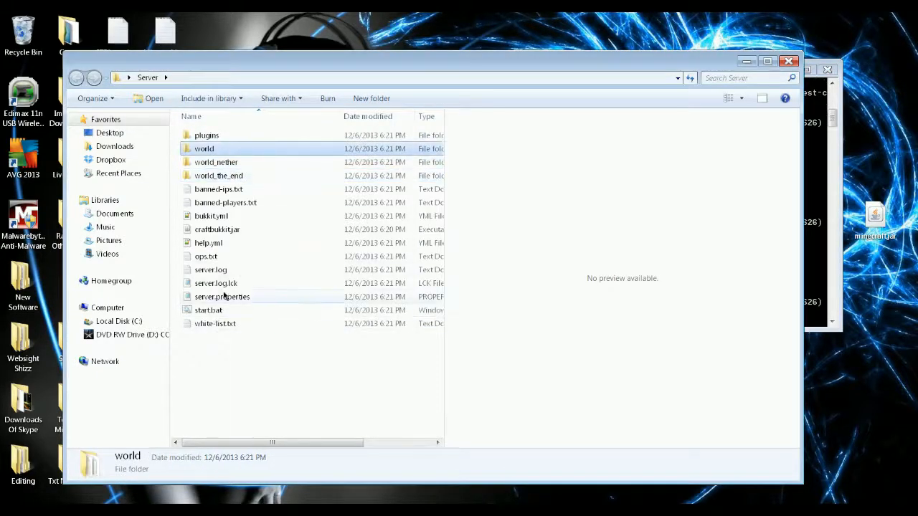
double_click(222, 296)
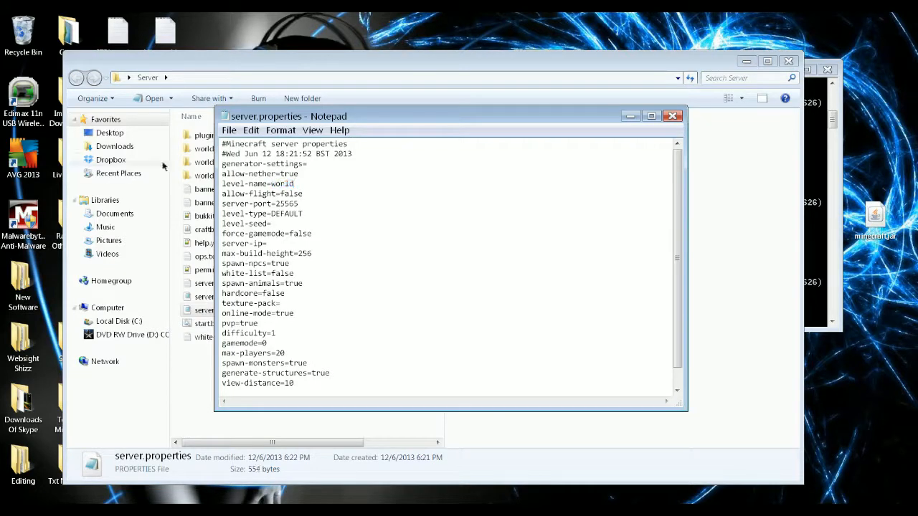
left_click(672, 116)
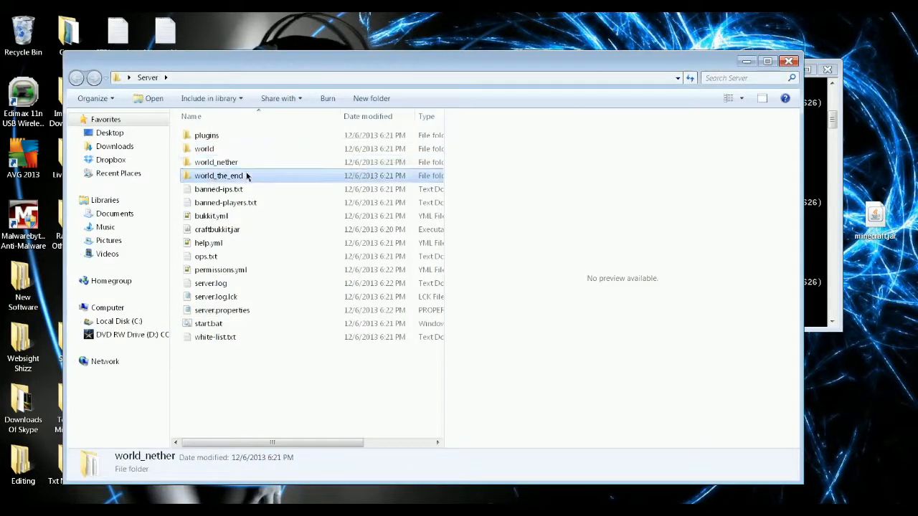
double_click(221, 309)
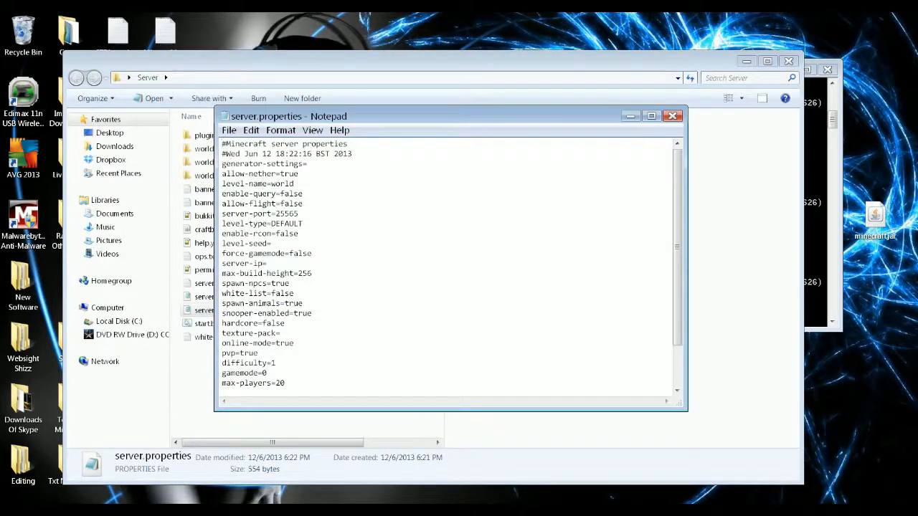
- Place the cursor after server-ip= and look up the address in LogMeIn Hamachi
left_click(266, 263)
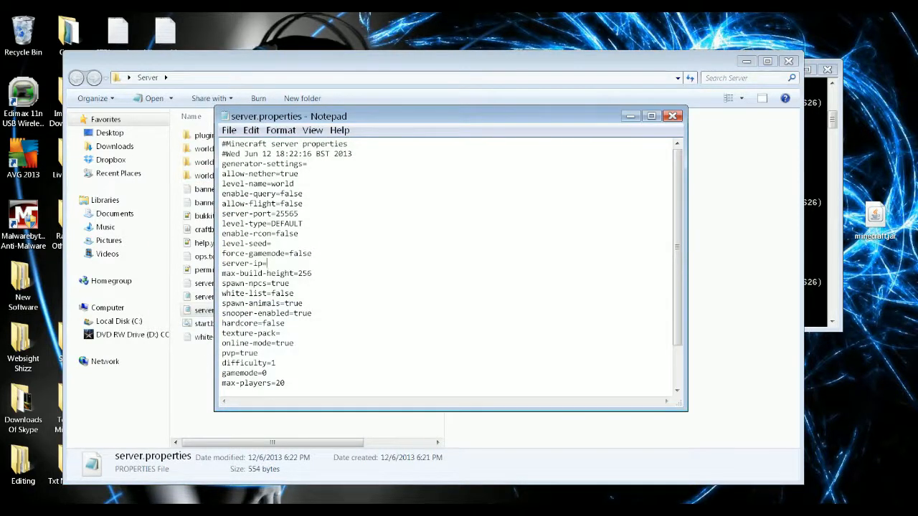
left_click(9, 509)
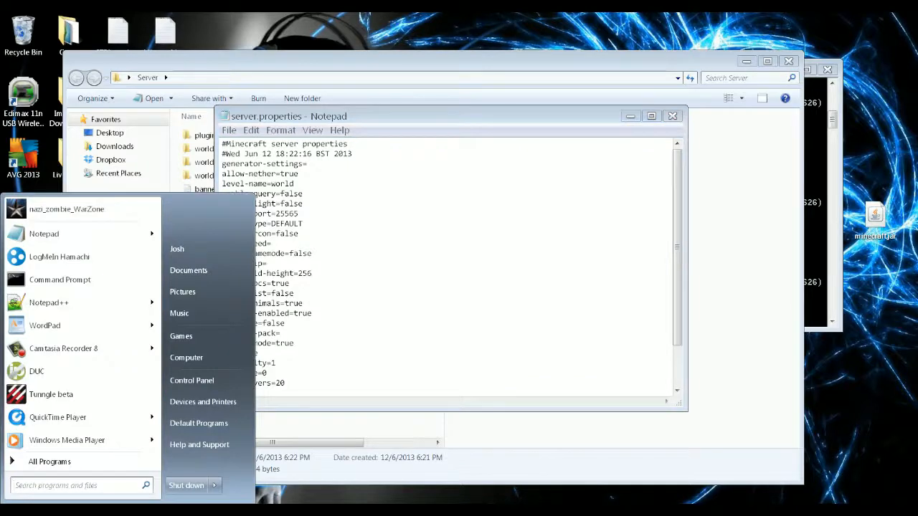
type("hama")
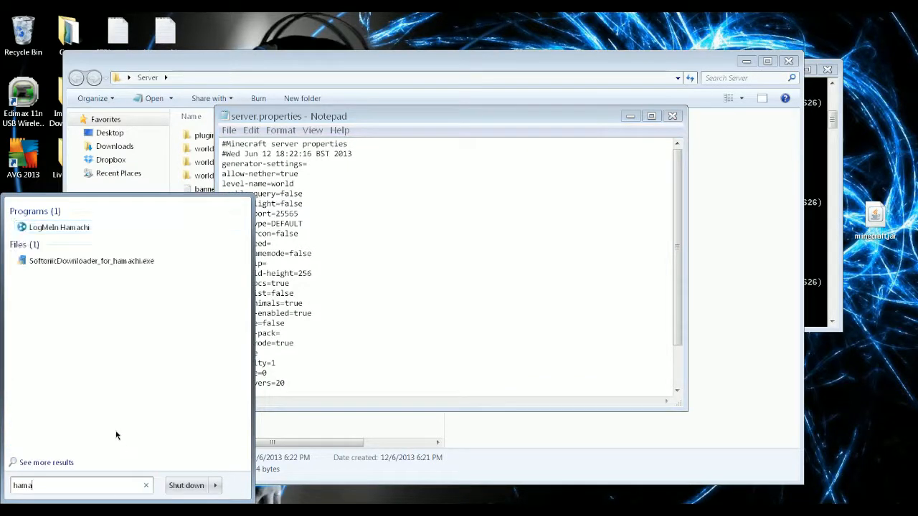
left_click(59, 227)
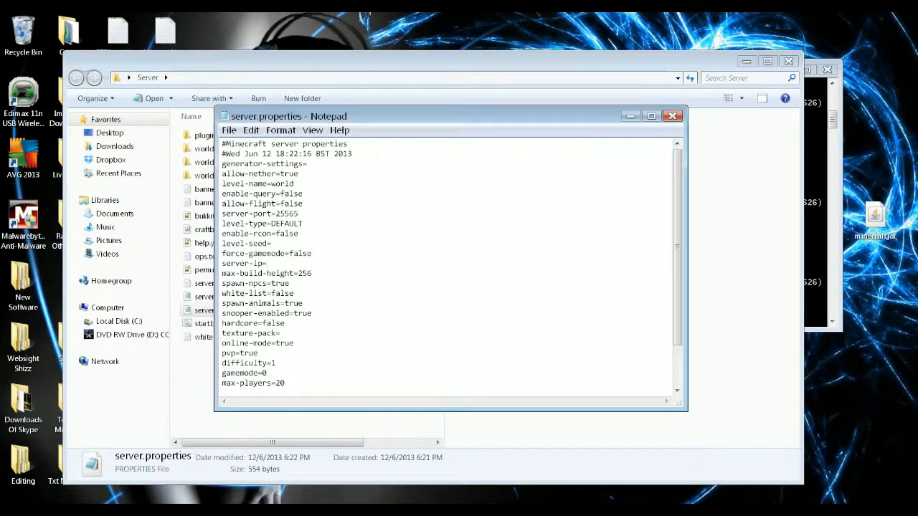
- Enter 25.5.63.36 as server-ip, save the file, and reopen it to verify
type("25.")
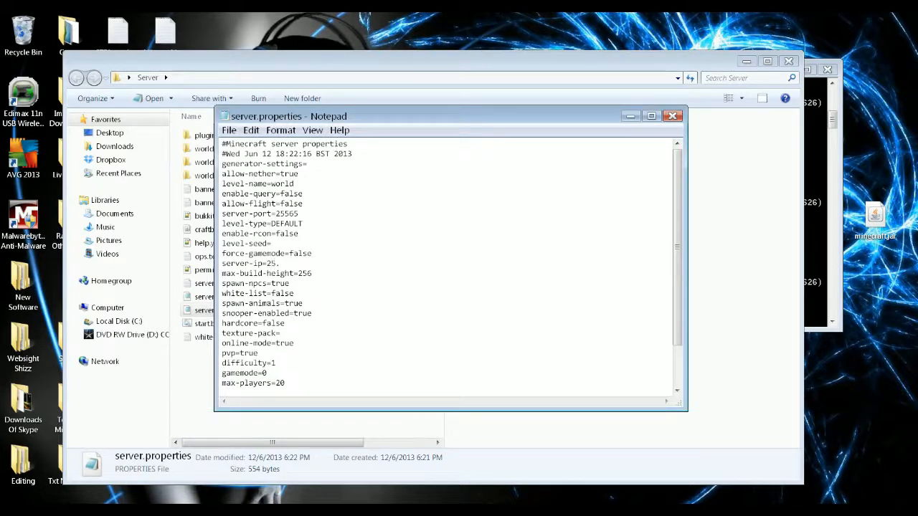
type("5.")
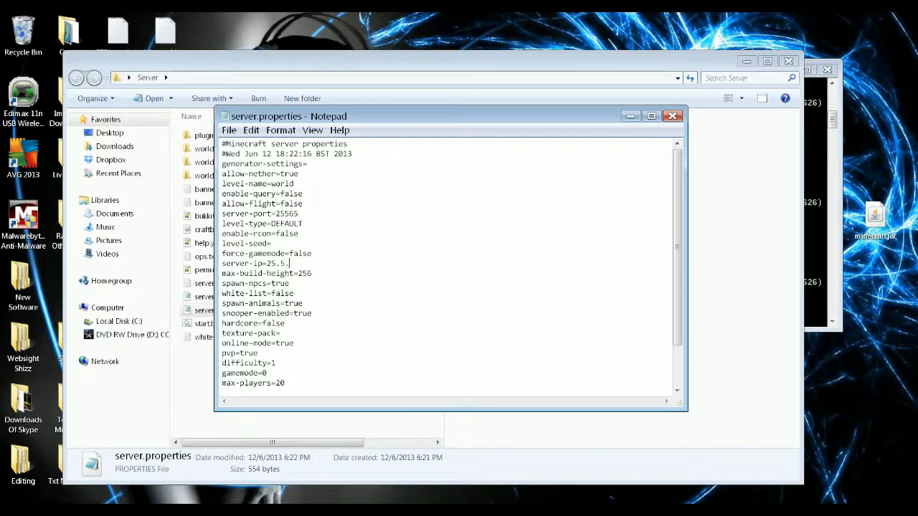
type("63.3")
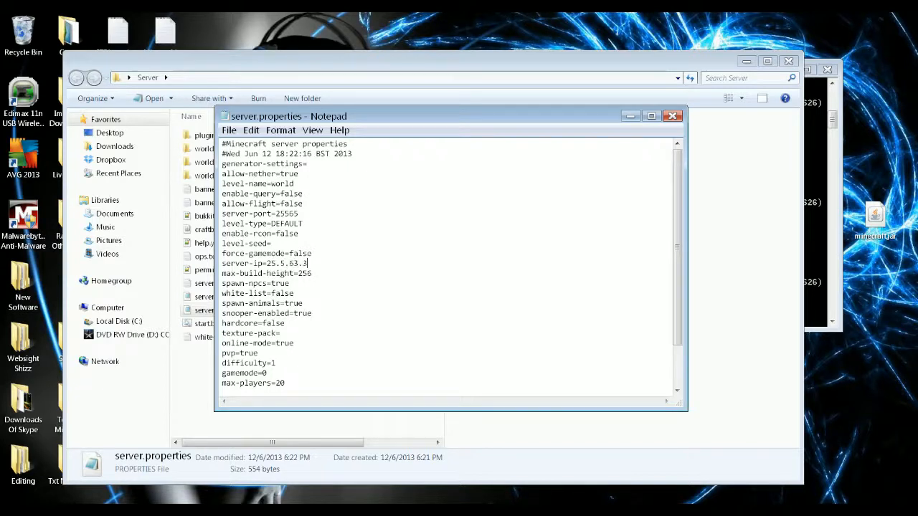
type("6")
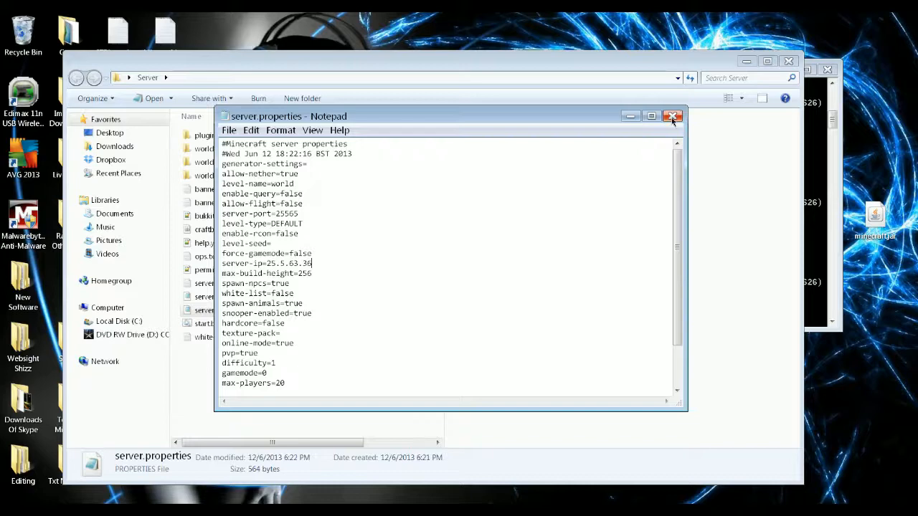
left_click(672, 116)
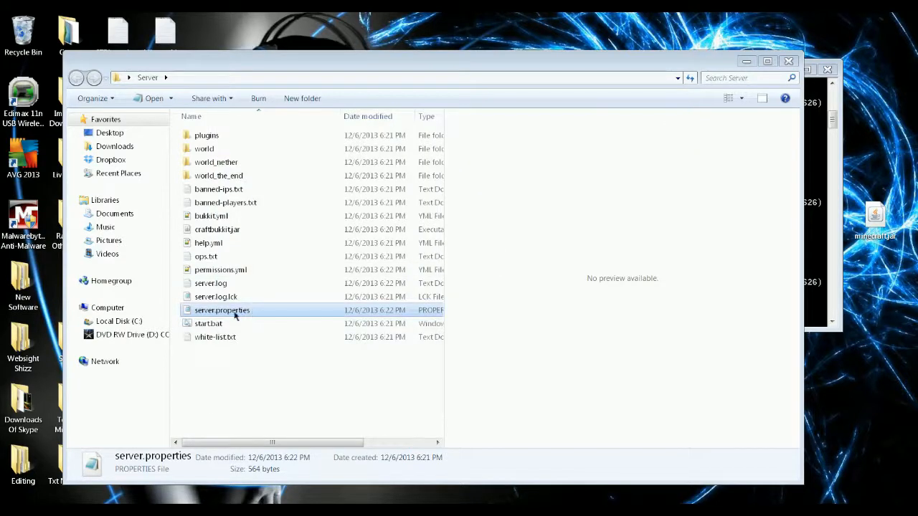
double_click(221, 310)
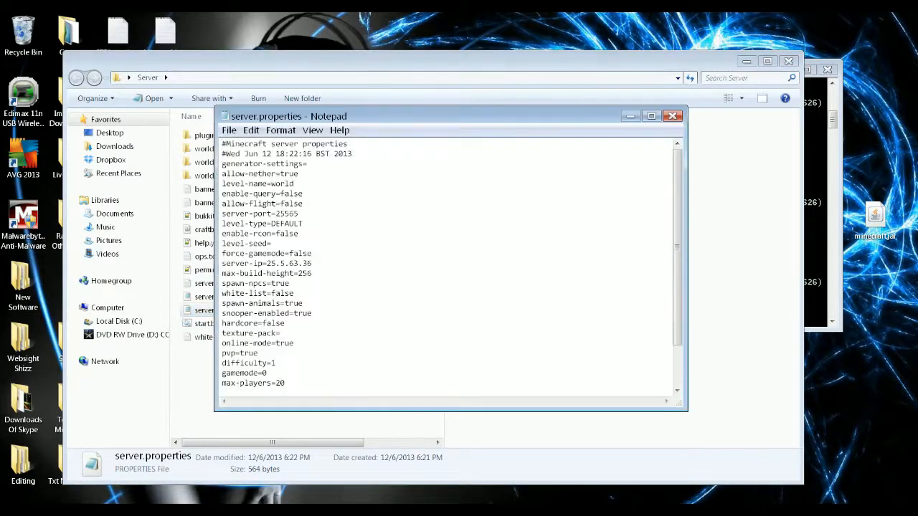
- Join 'My server' from Minecraft's multiplayer list and open then close the inventory
left_click(672, 115)
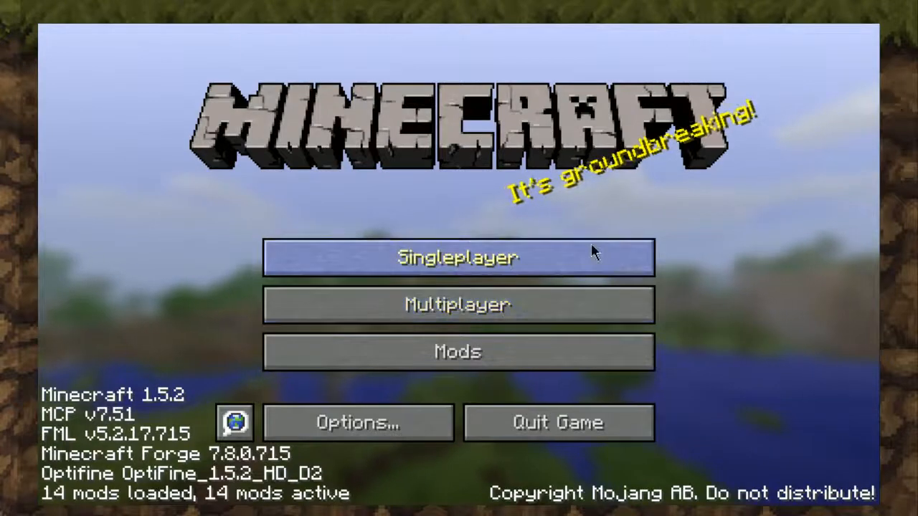
left_click(458, 304)
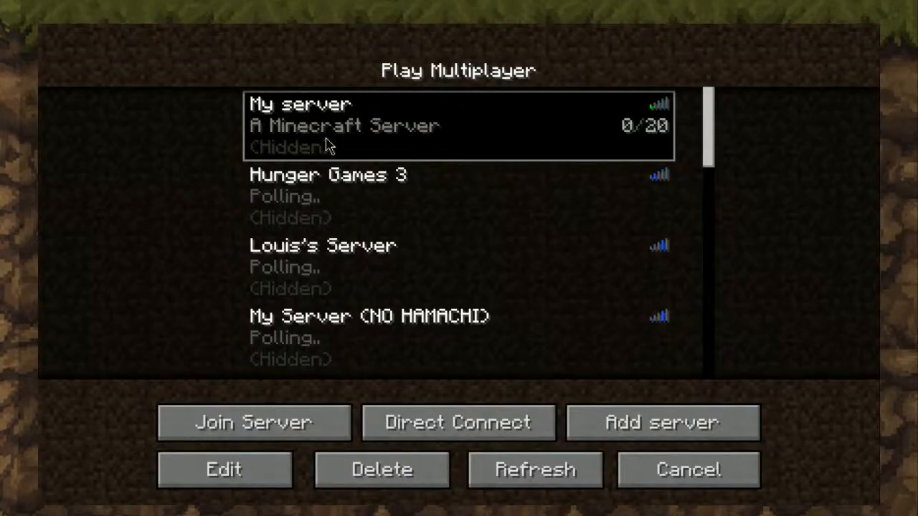
mouse_move(252, 421)
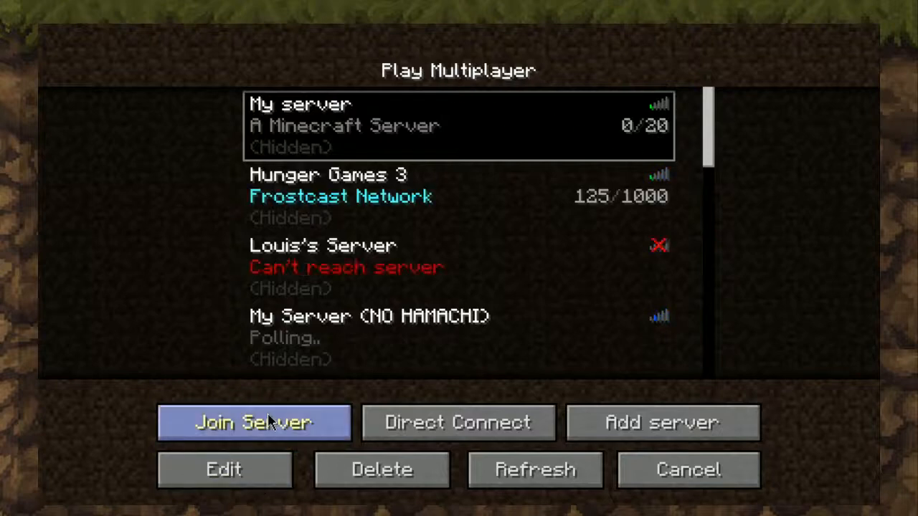
left_click(253, 423)
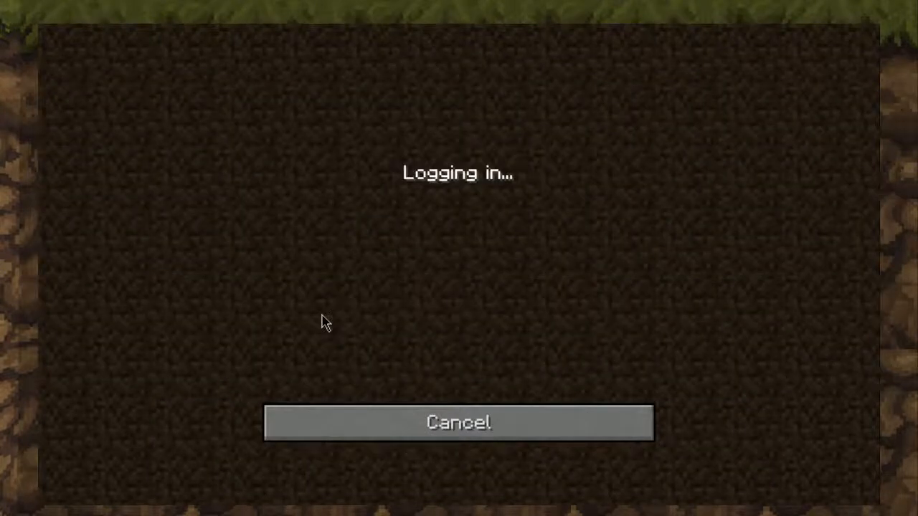
mouse_move(313, 318)
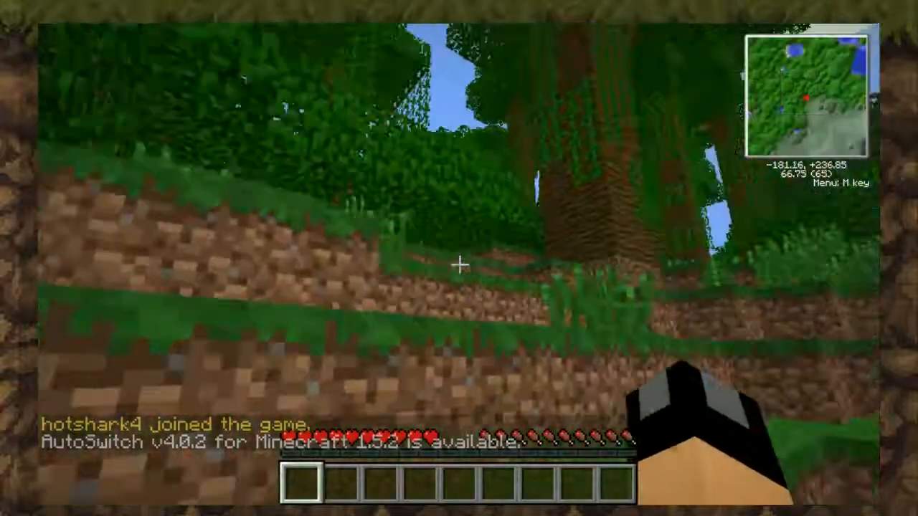
key("e")
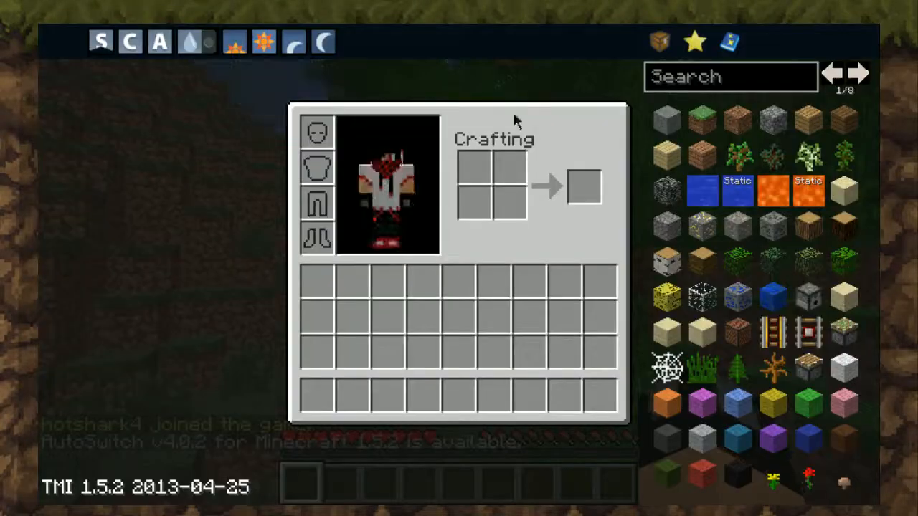
key("Escape")
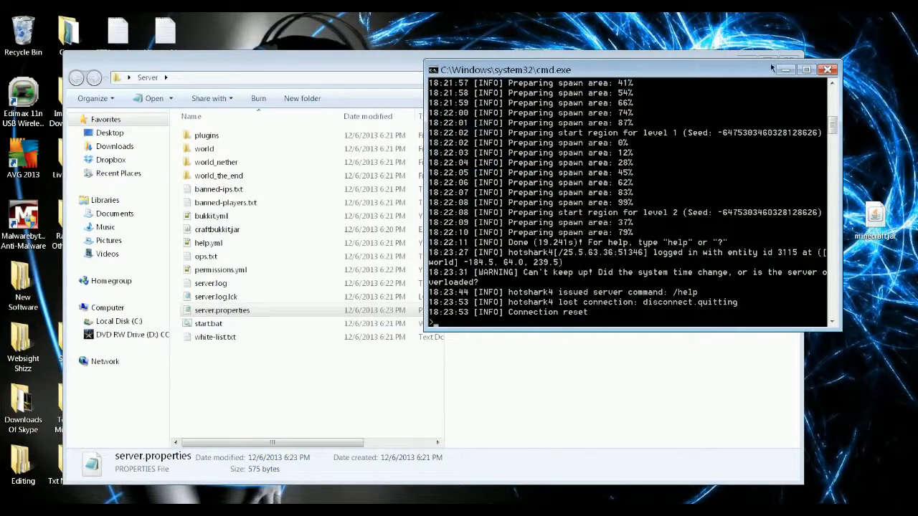
- Enter 'stop' in the server console, then bring Firefox back into view
type("stop")
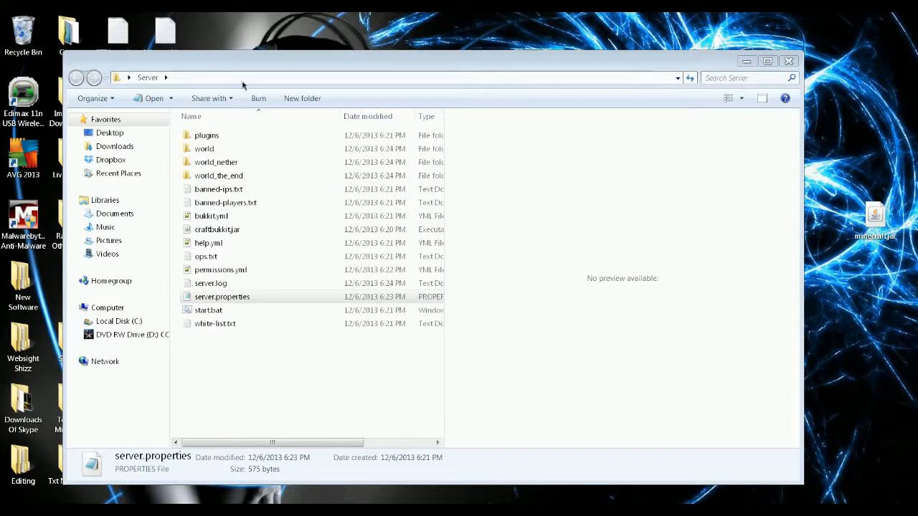
double_click(207, 135)
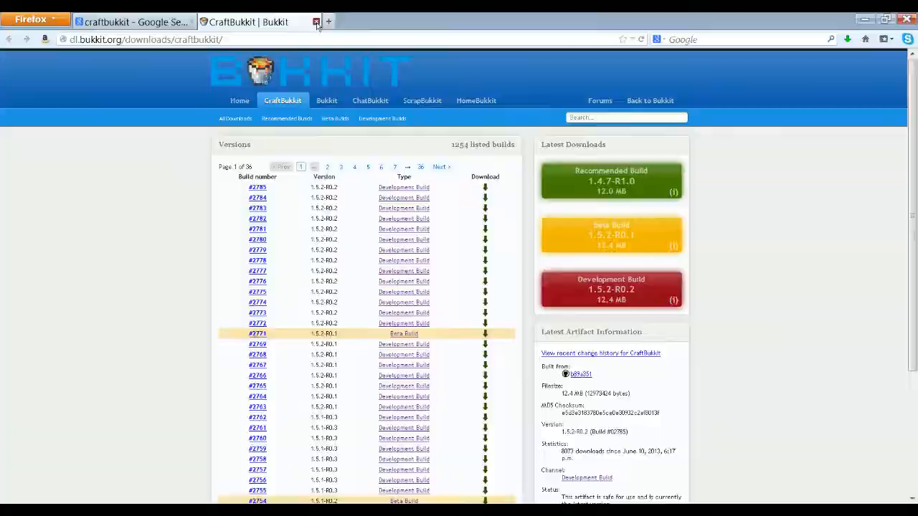
- Close the CraftBukkit tab, Google 'bukkit plugins', and open plugins.bukkit.org
left_click(317, 21)
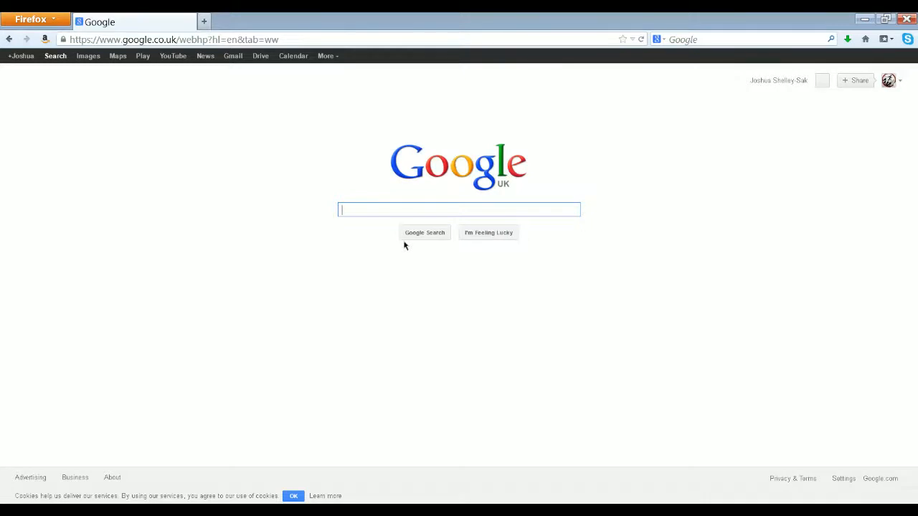
type("bukkit pl")
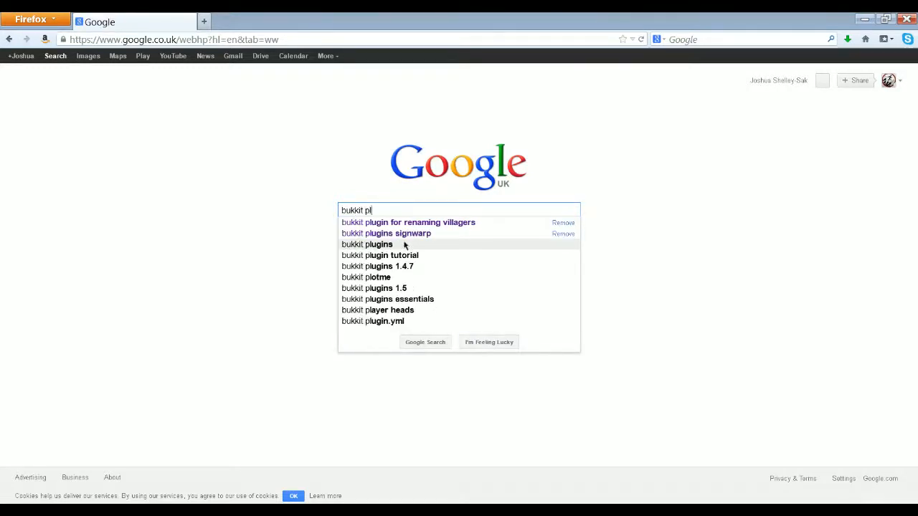
left_click(366, 244)
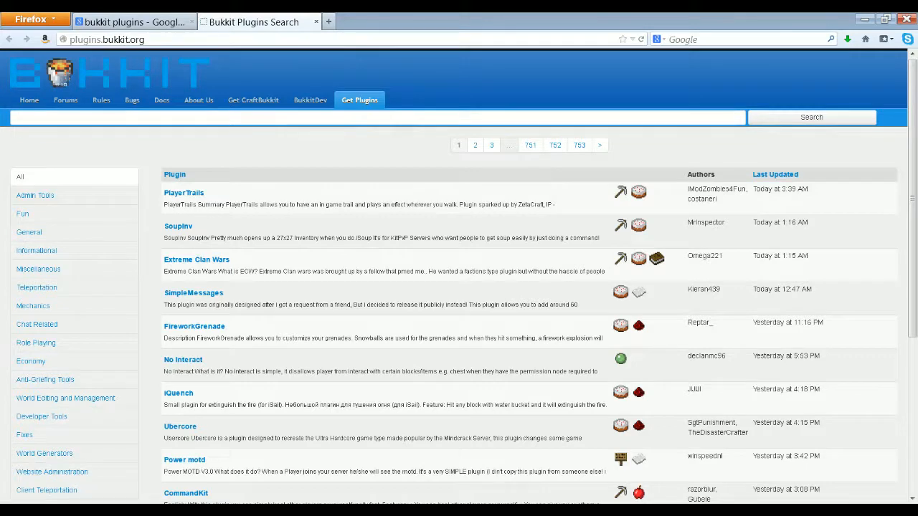
mouse_move(359, 113)
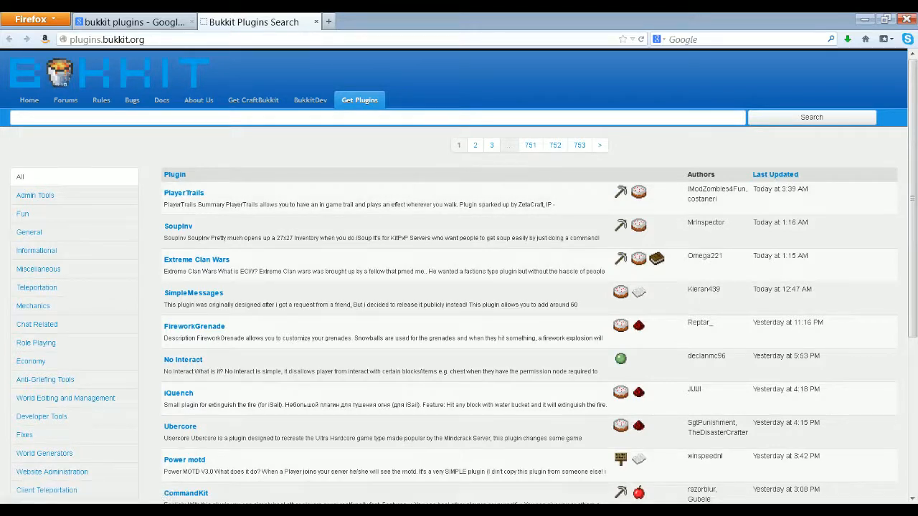
type("world")
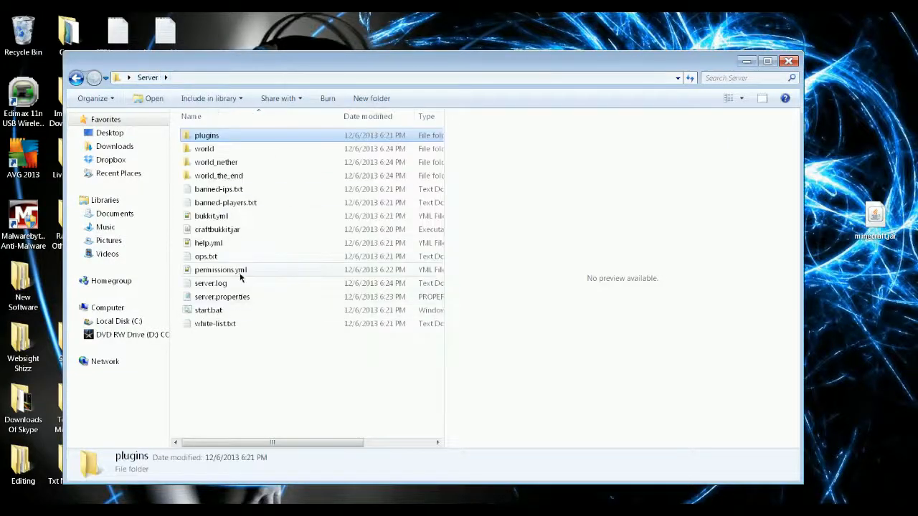
double_click(221, 296)
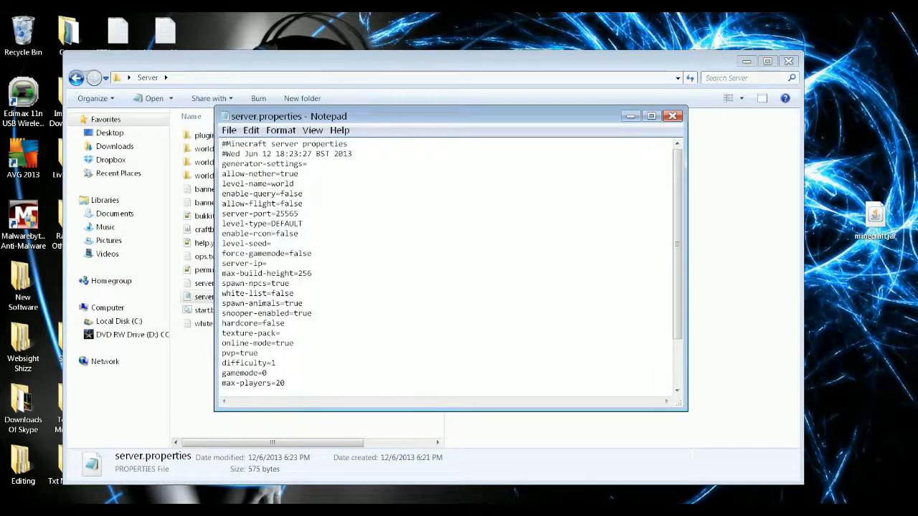
scroll("down", 3)
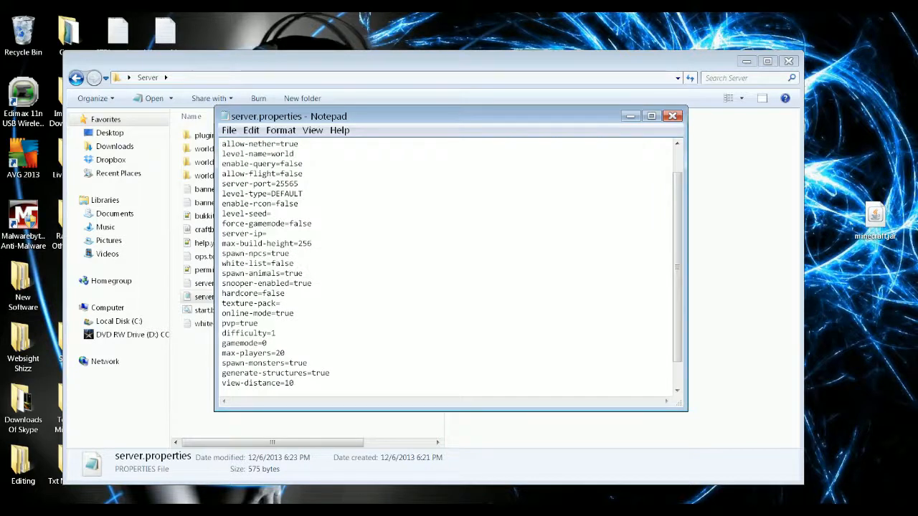
left_click(275, 333)
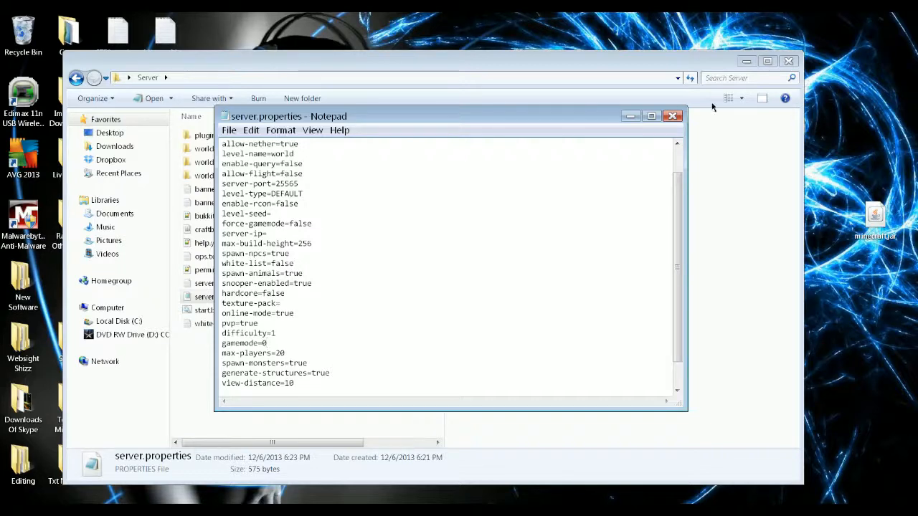
left_click(672, 116)
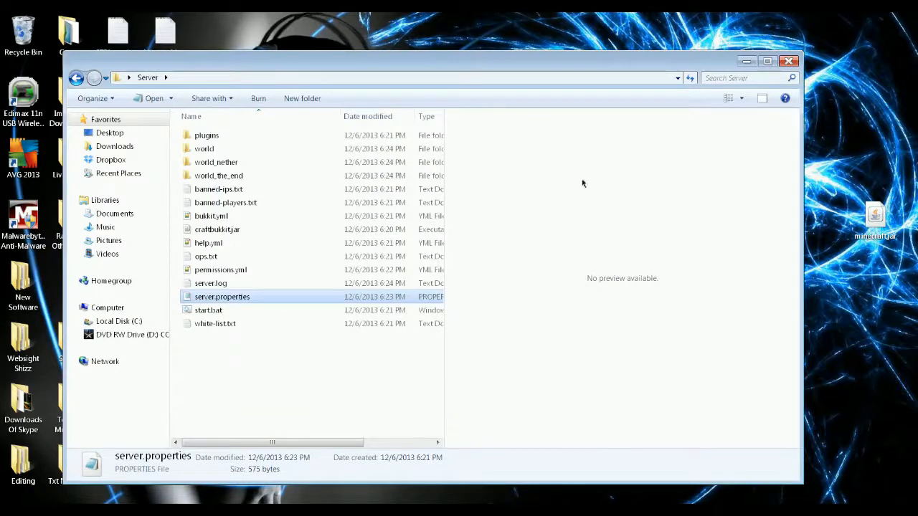
mouse_move(262, 319)
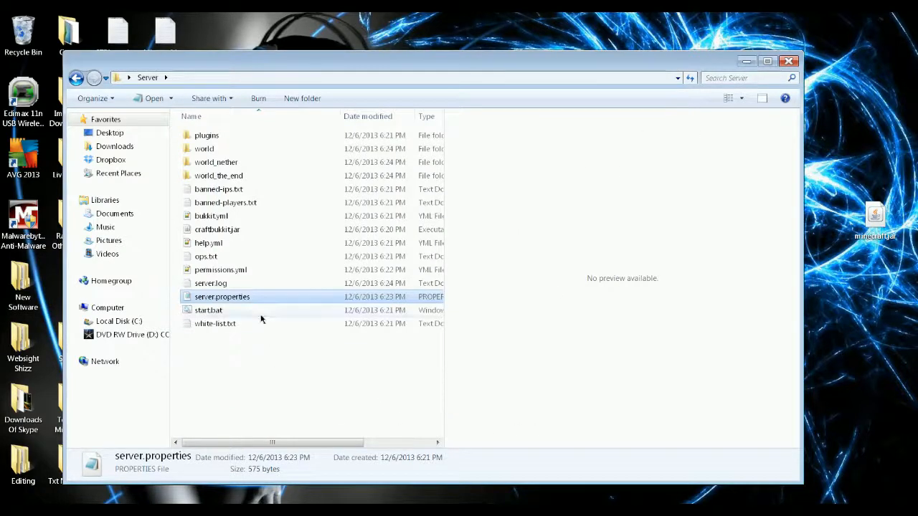
- Restart the server via start.bat and op hotshark4 from the console
double_click(209, 310)
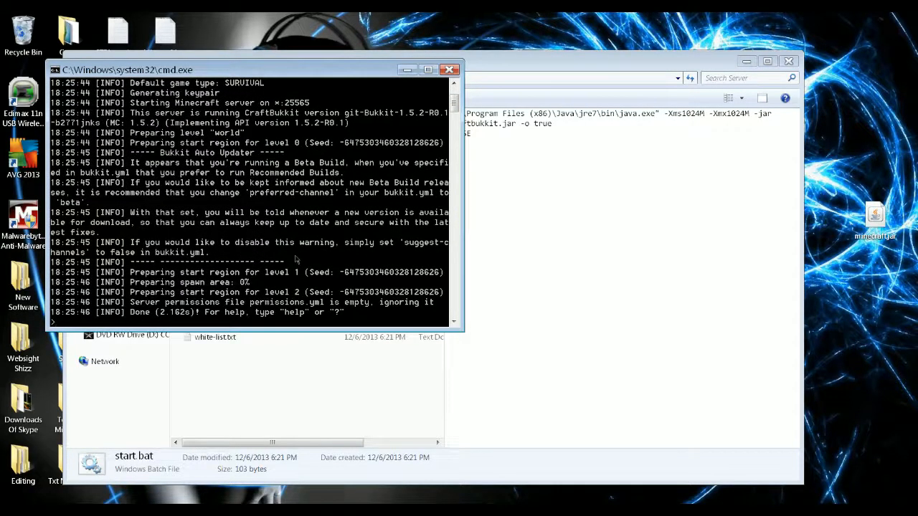
type("op")
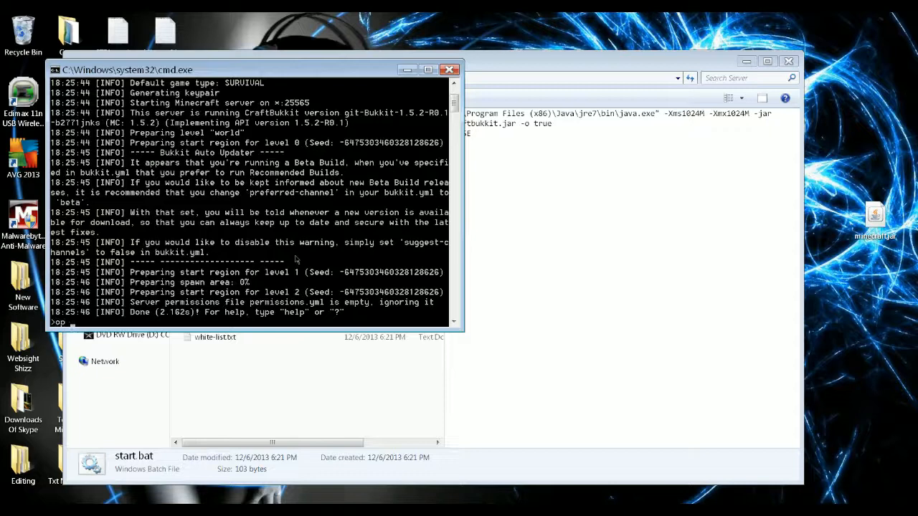
type("hotshark4")
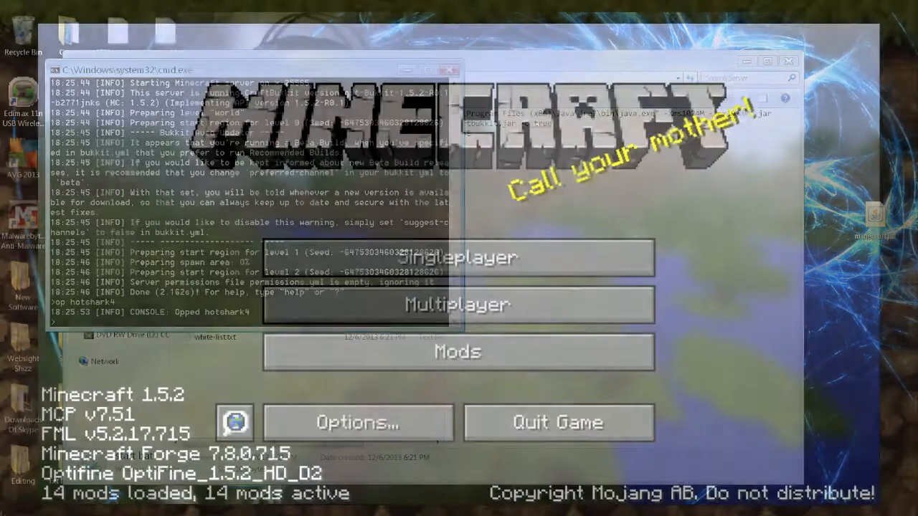
- Join My server, run /gamemode creative in chat, then disconnect
left_click(457, 304)
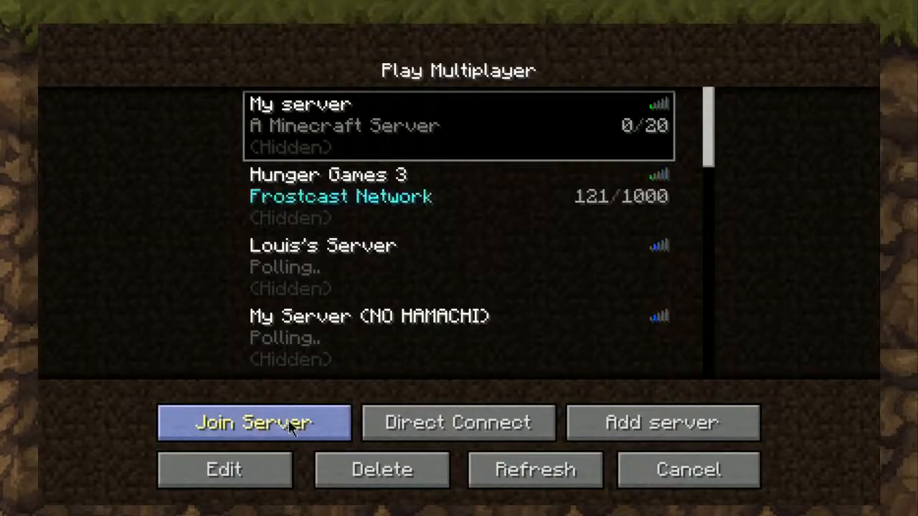
left_click(253, 422)
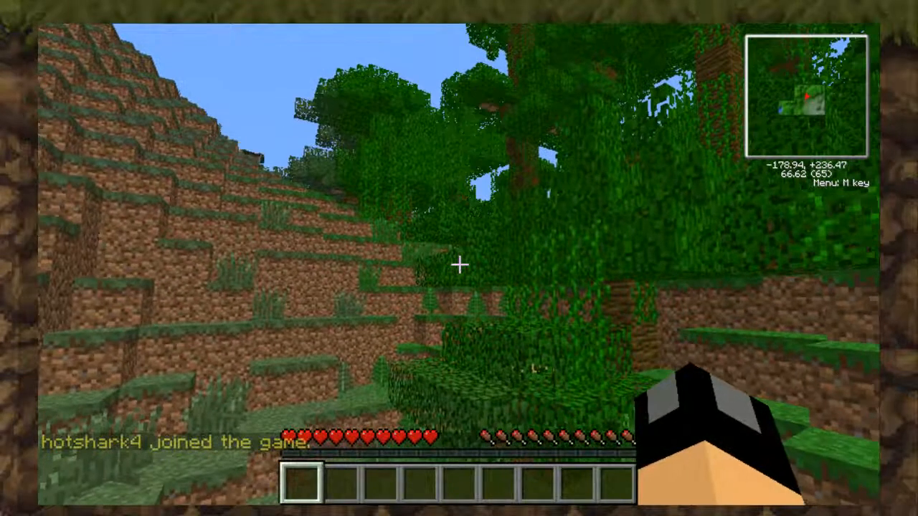
key("e")
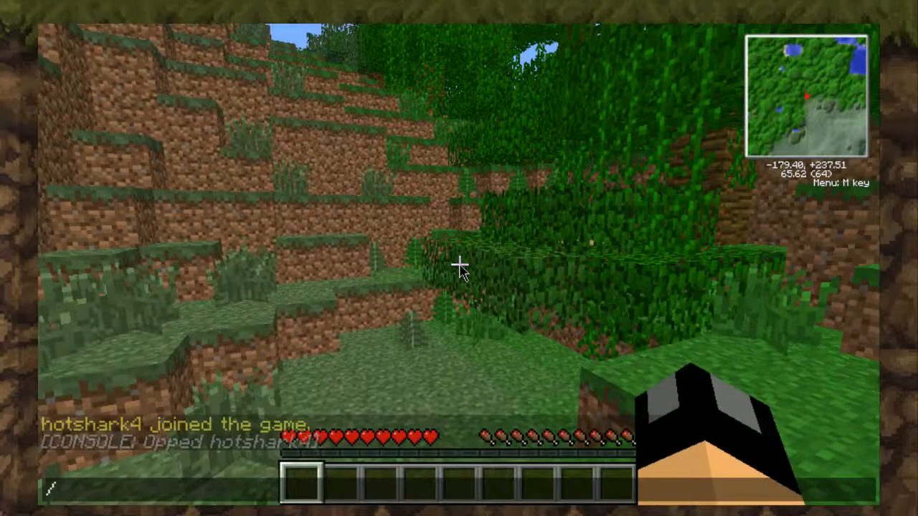
type("/ga")
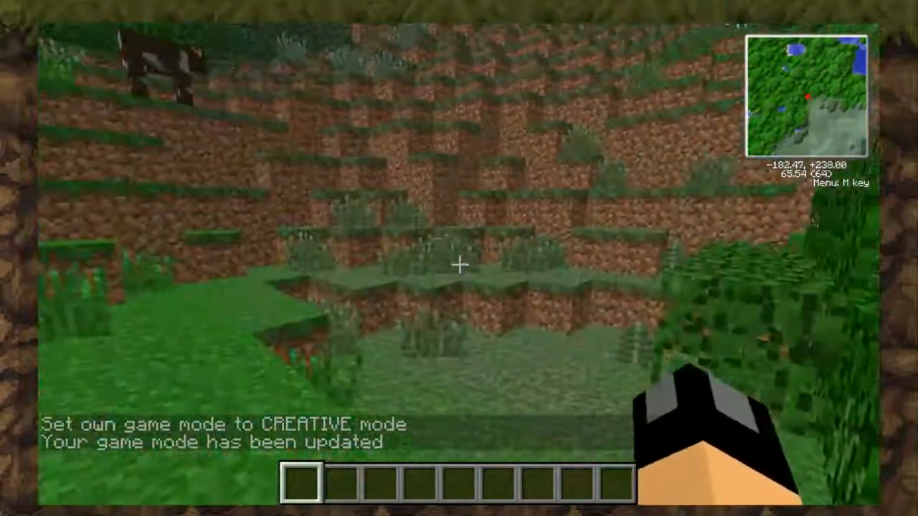
key("Escape")
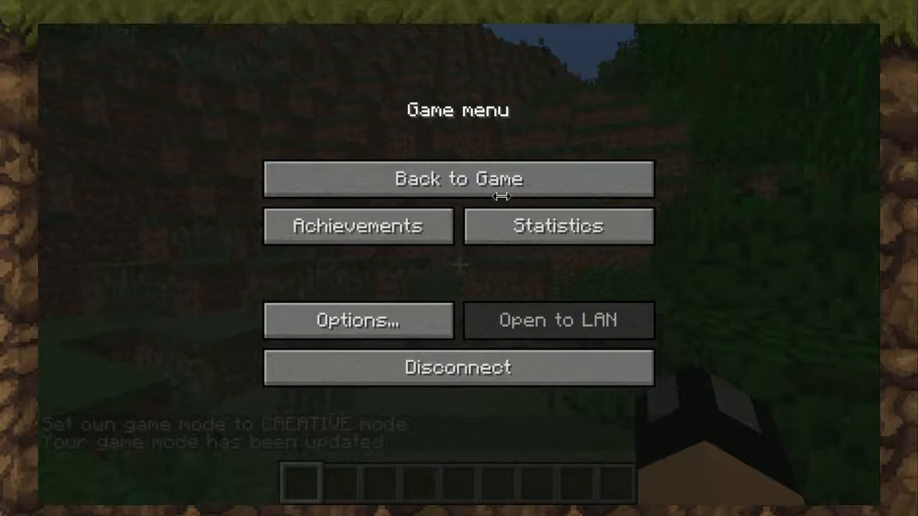
left_click(457, 367)
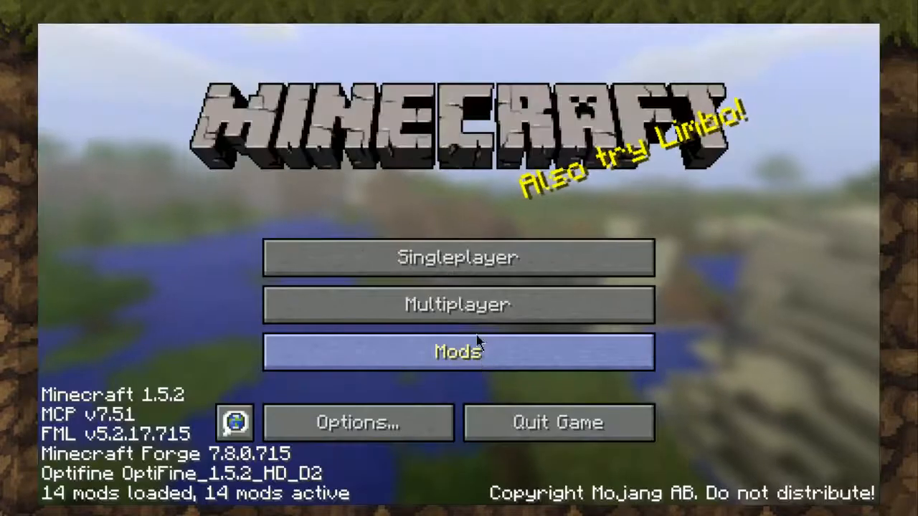